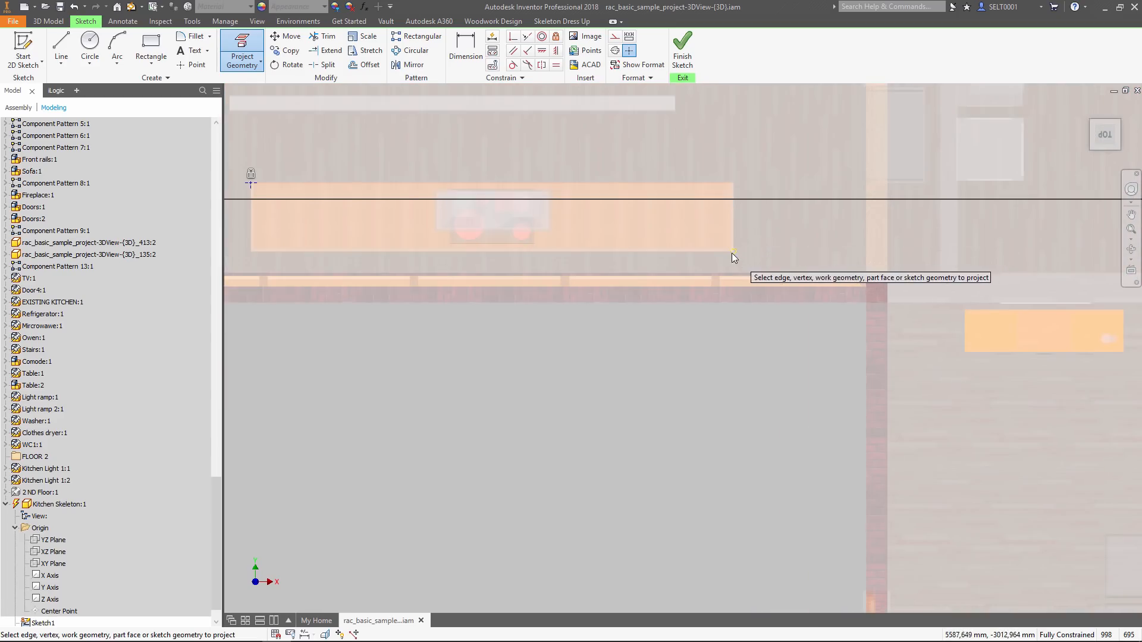
# Step: Finish the sketch containing the two projected cabinet-run footprint rectangles
pyautogui.click(150, 50)
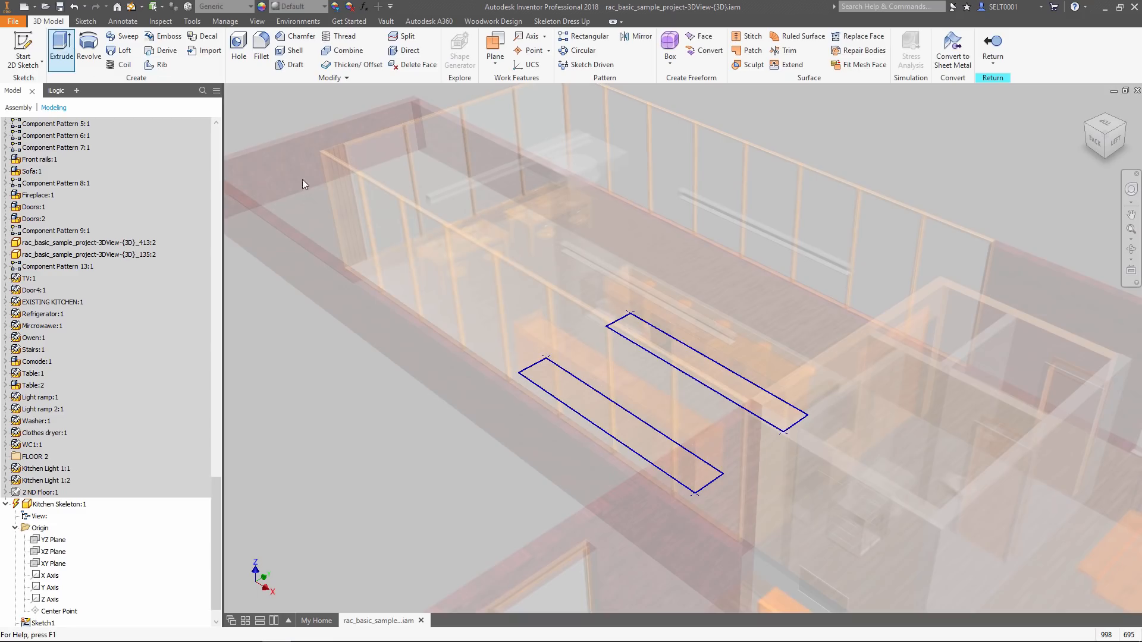
# Step: Extrude both footprint rectangles 1100 mm into solid skeleton blocks
pyautogui.click(61, 46)
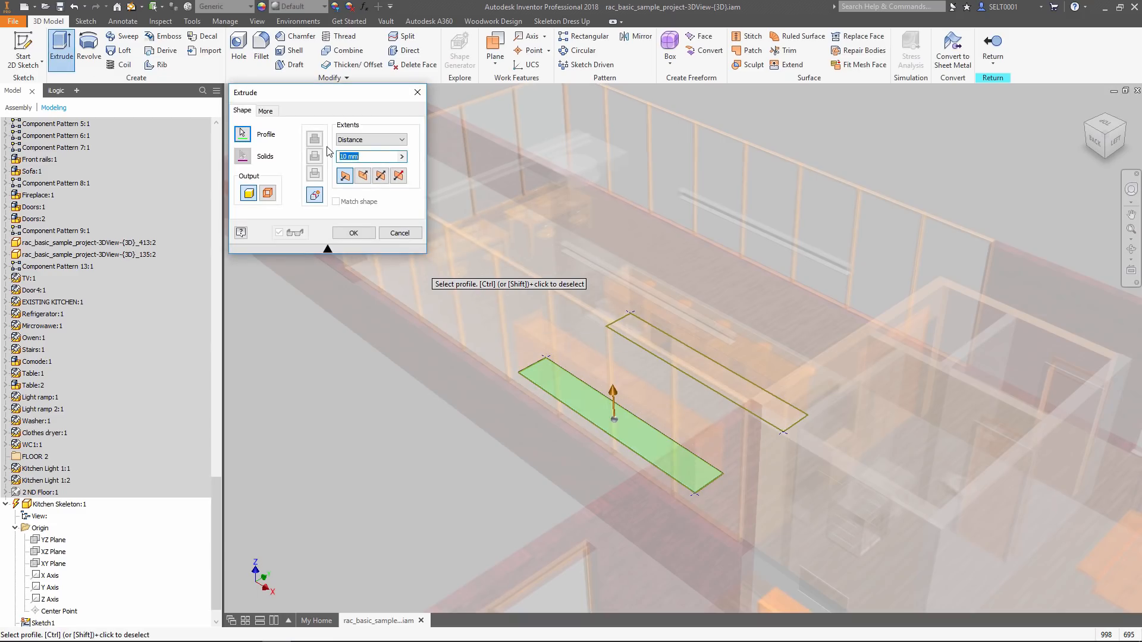
pyautogui.write('1100')
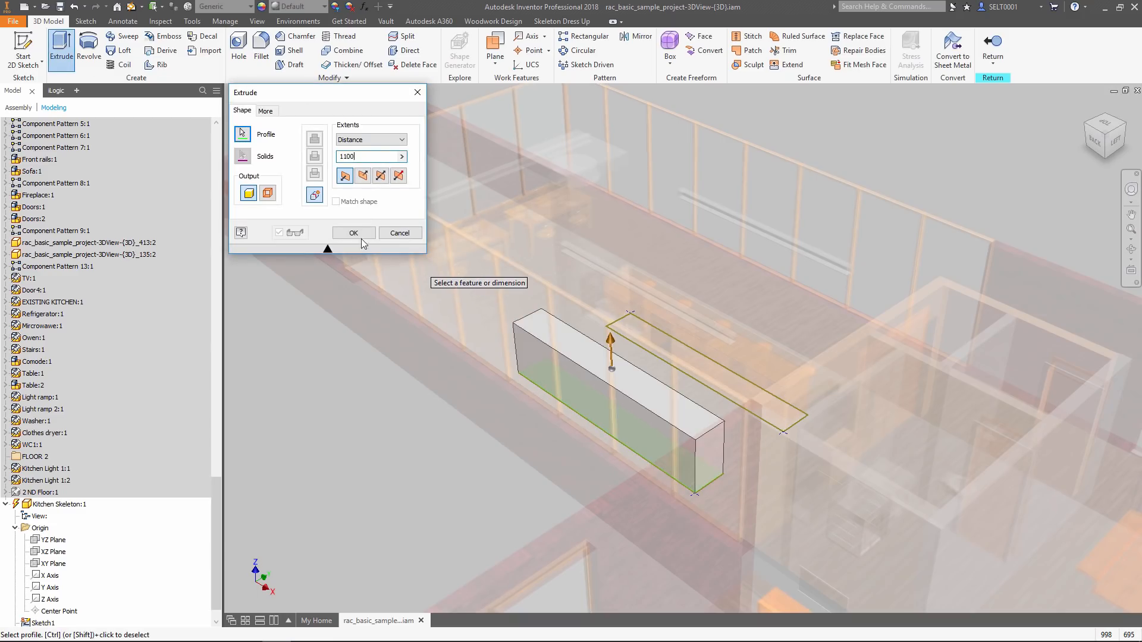
pyautogui.click(353, 232)
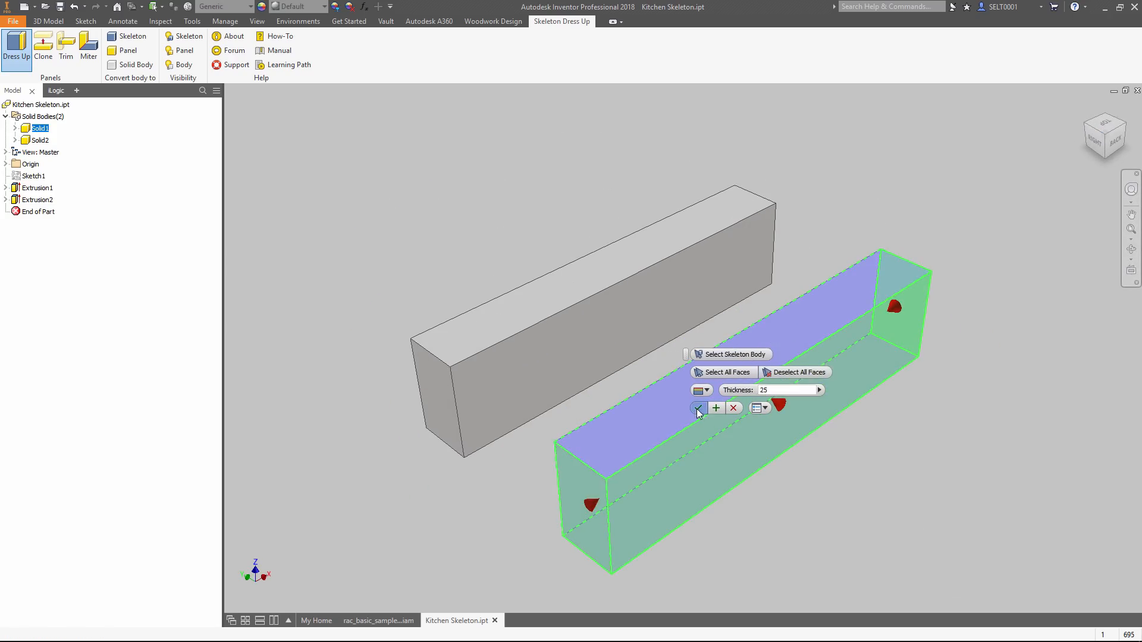
# Step: Dress up both blocks into 25 mm panels and miter the panel joints
pyautogui.click(698, 408)
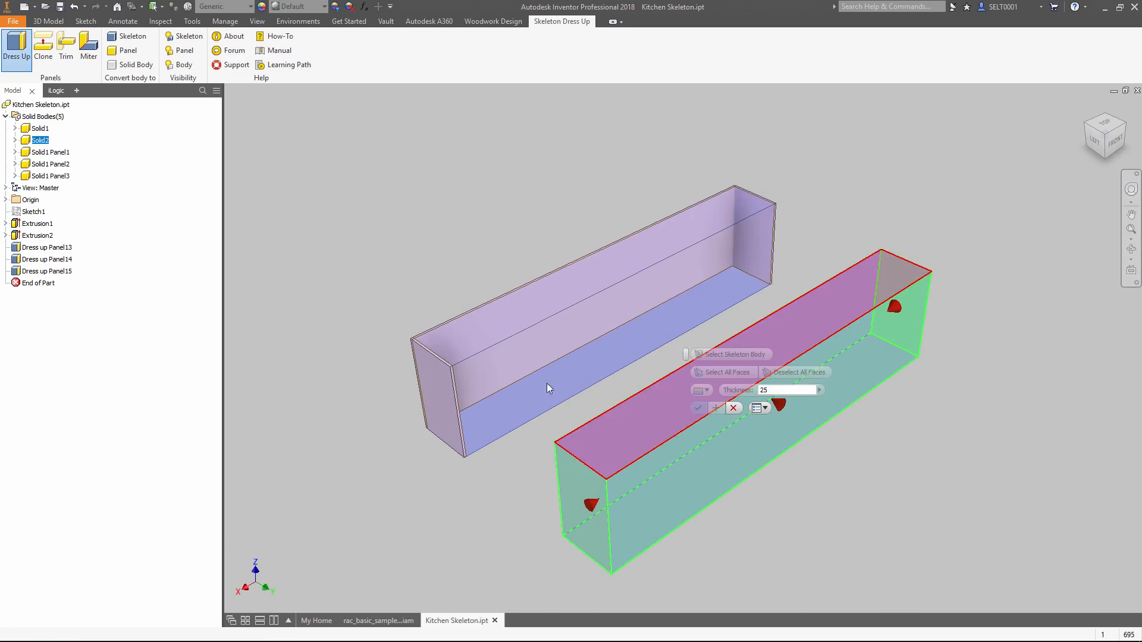
pyautogui.click(697, 406)
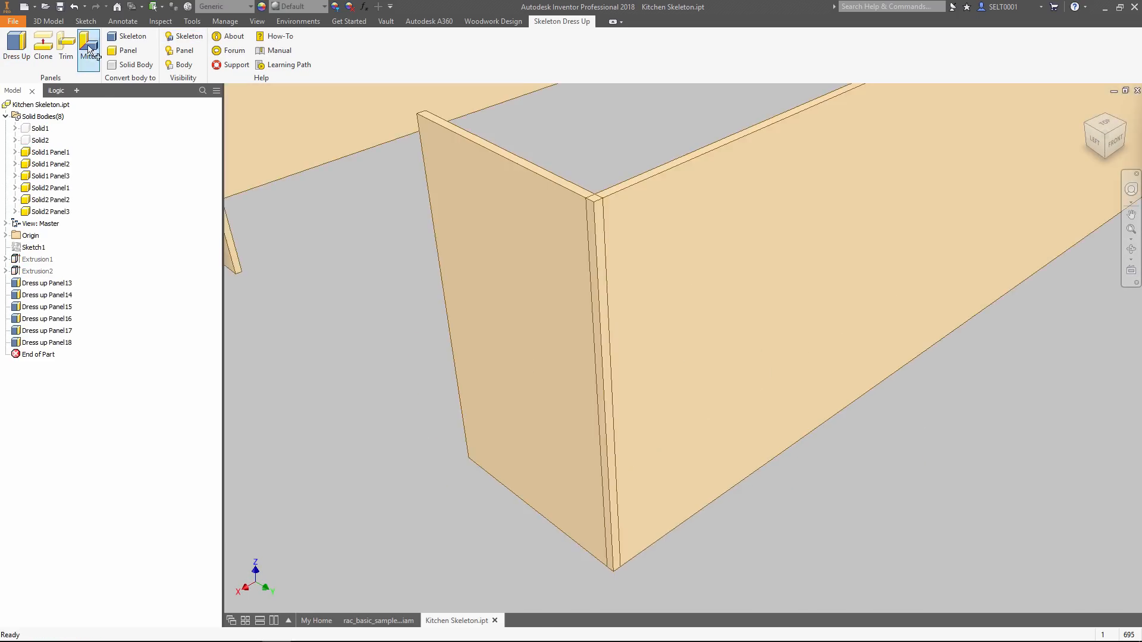
pyautogui.click(88, 48)
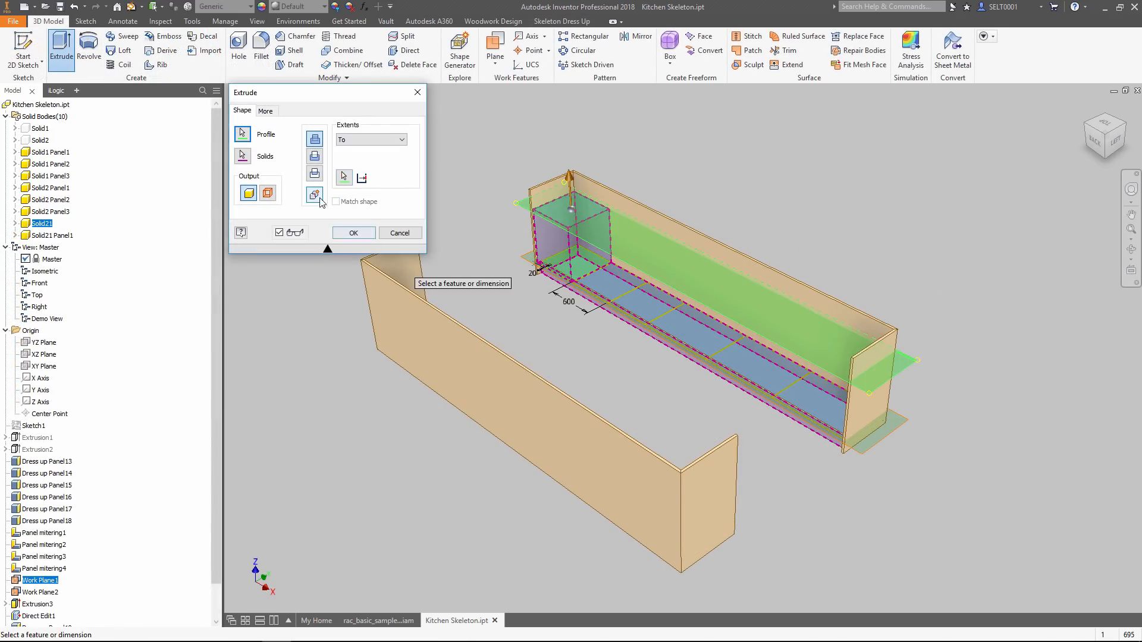
# Step: Confirm the 600 mm cabinet block extrusion in the skeleton
pyautogui.click(353, 233)
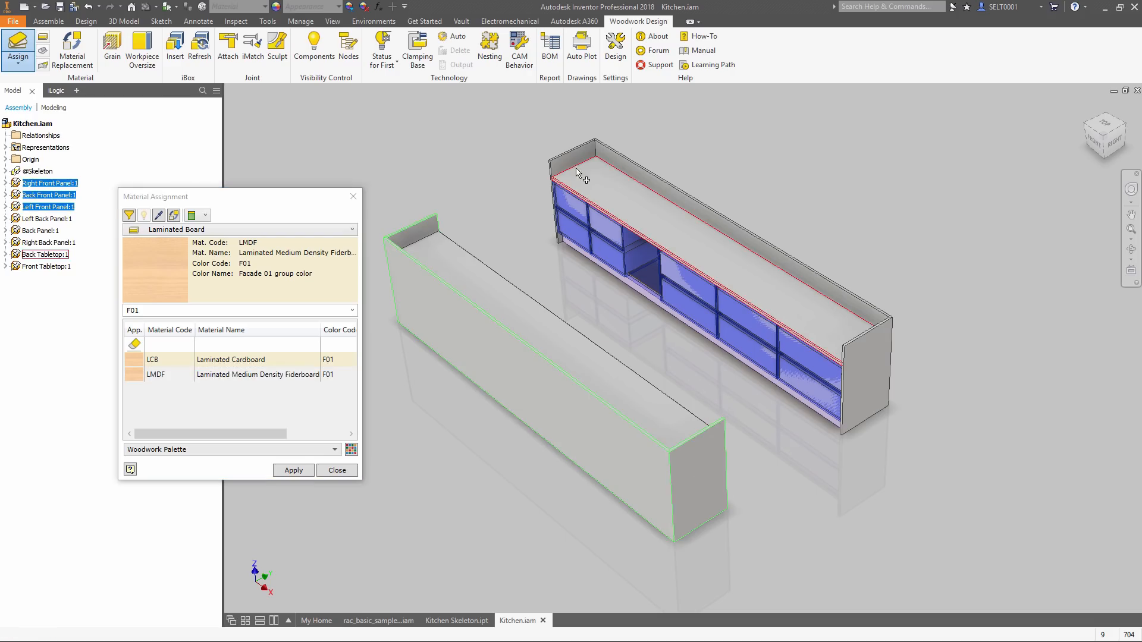
# Step: Apply LMDF F01 laminated board, set grain direction, and band selected edges with PVC 1
pyautogui.click(292, 469)
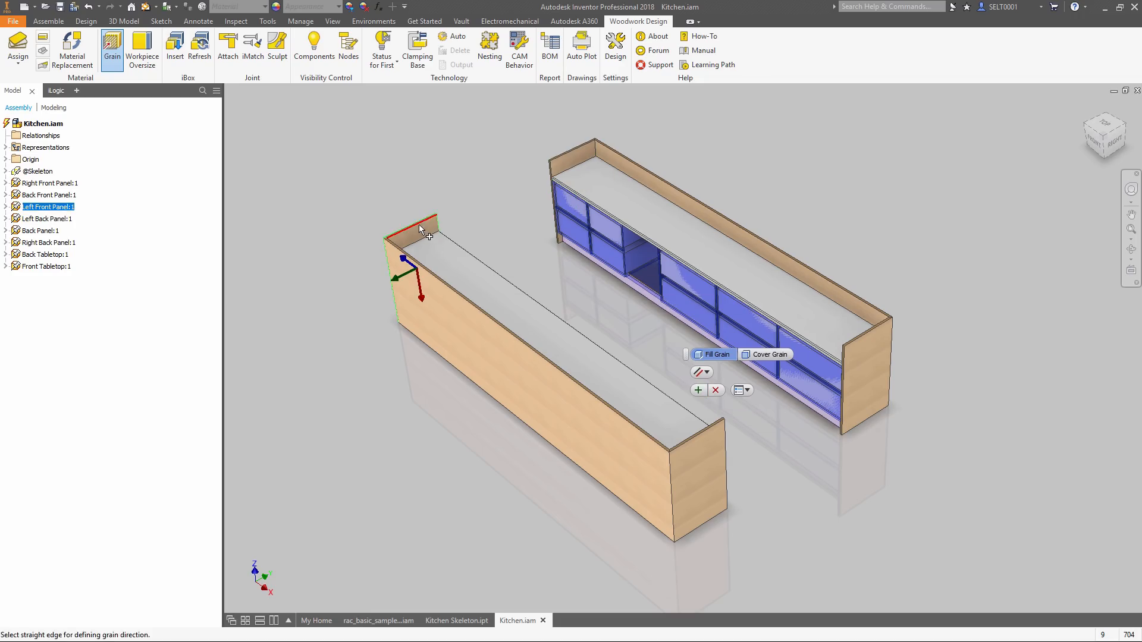
pyautogui.click(17, 49)
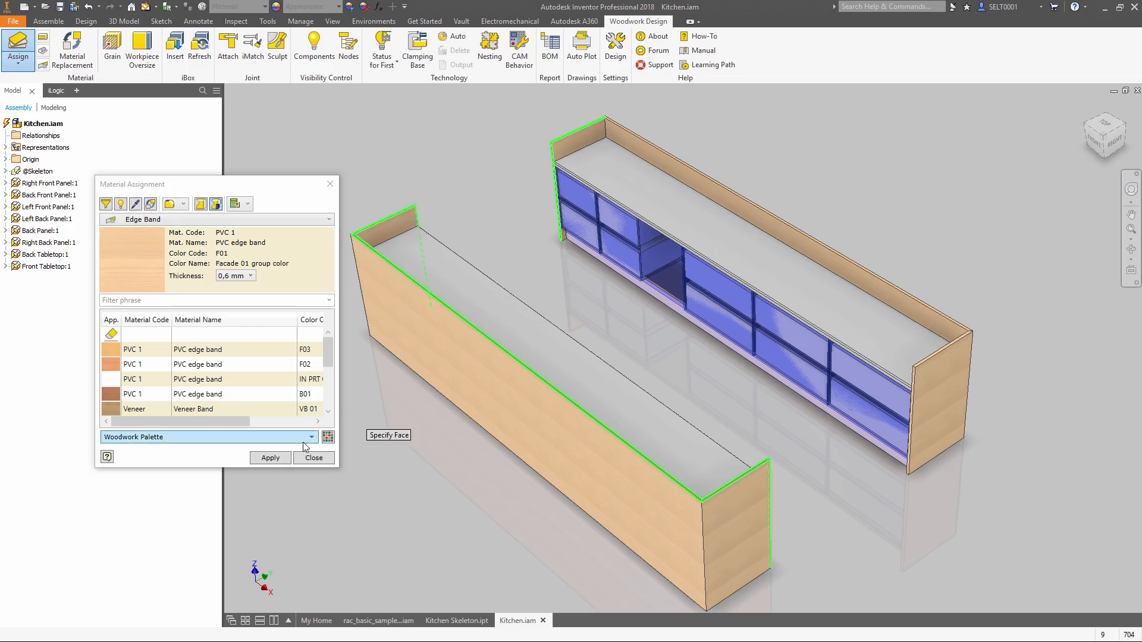
pyautogui.click(120, 204)
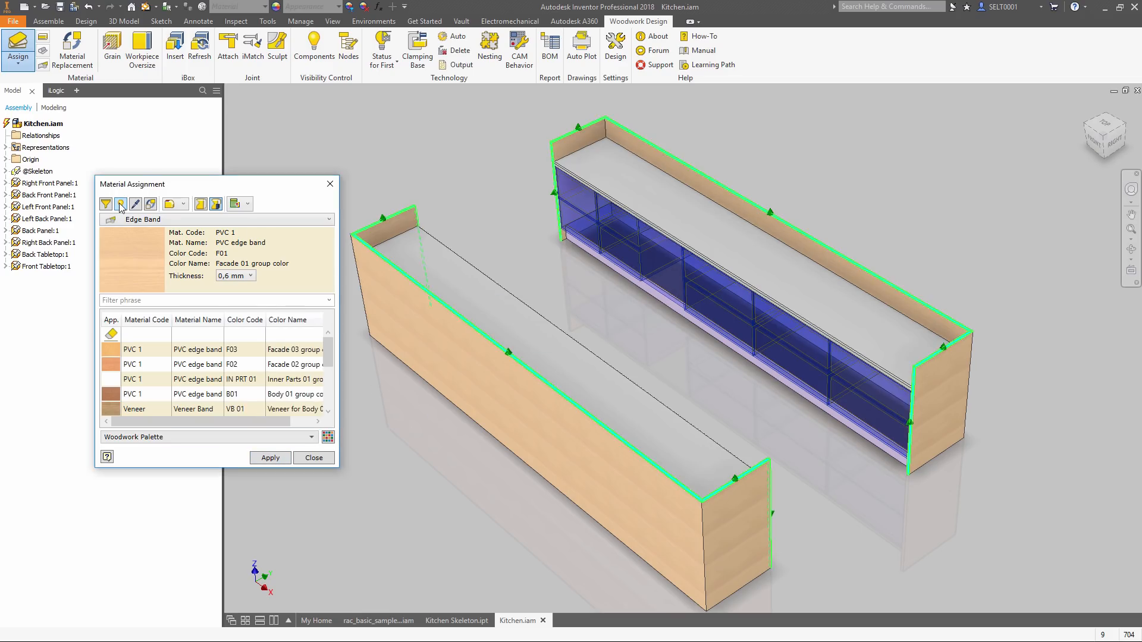
pyautogui.click(120, 203)
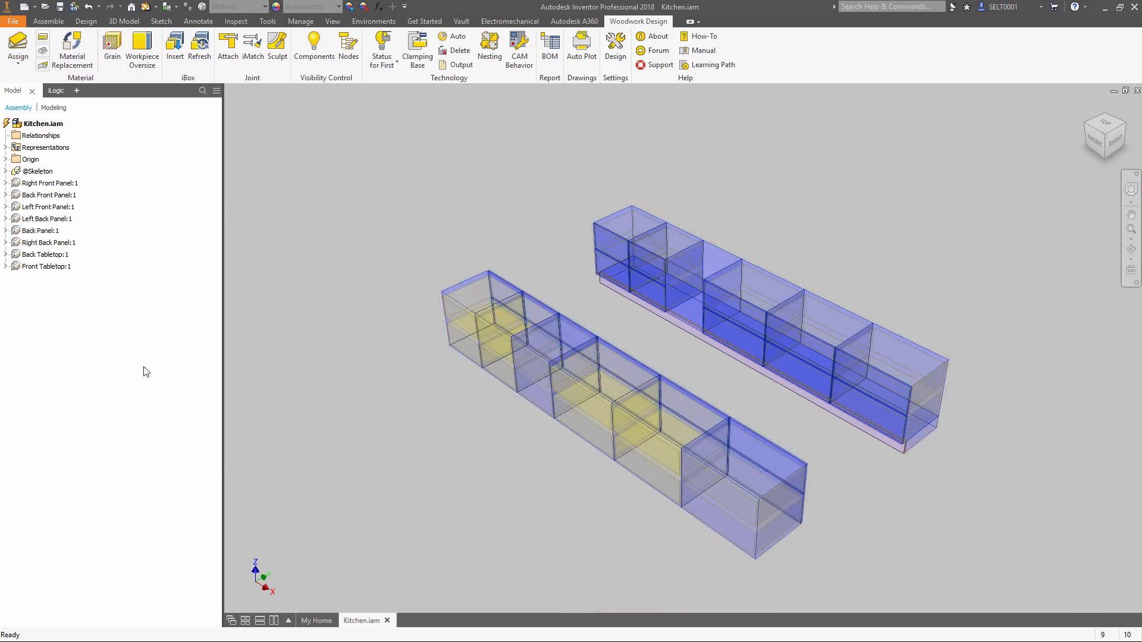
# Step: Insert the Placed cabinet for drawers and attach a Quatro V6 drawer to its box
pyautogui.click(174, 47)
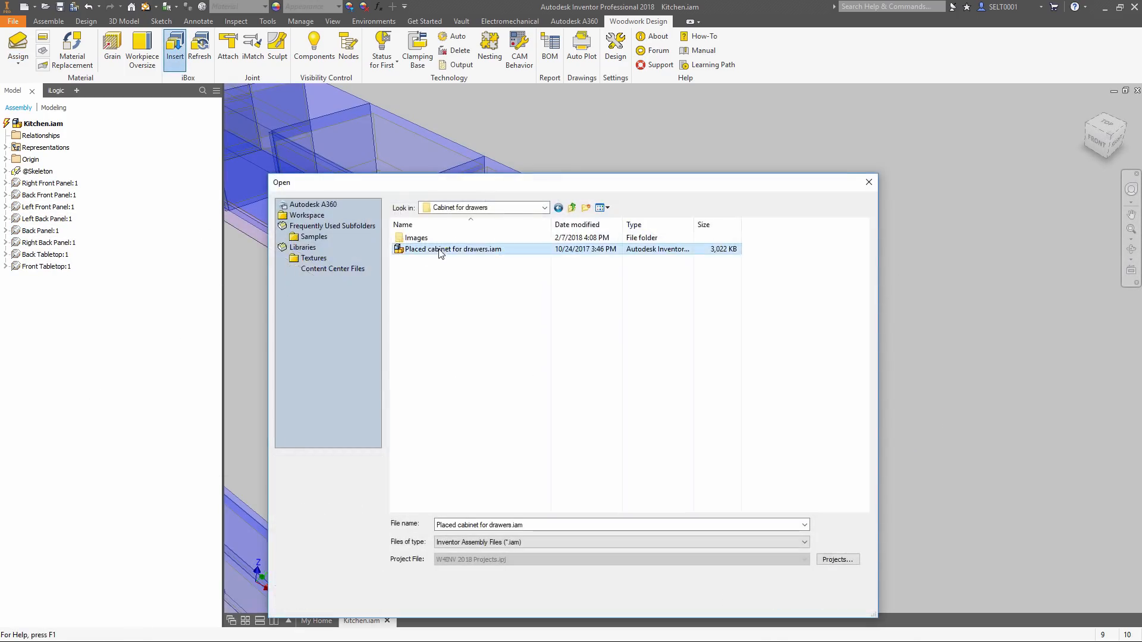
pyautogui.doubleClick(452, 249)
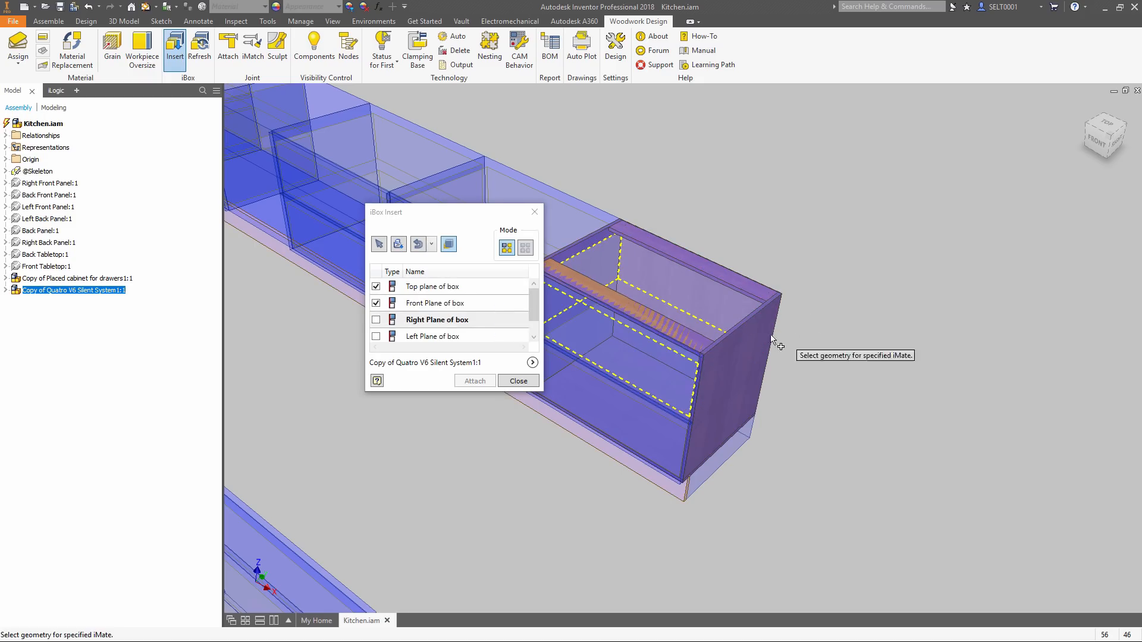
pyautogui.click(518, 380)
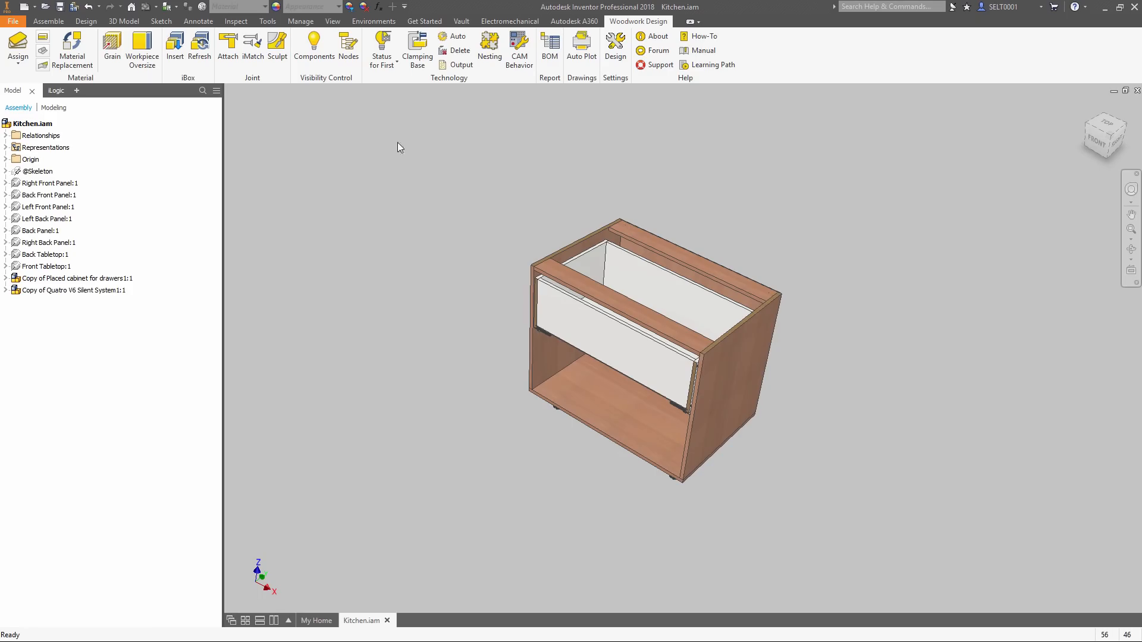
pyautogui.click(174, 45)
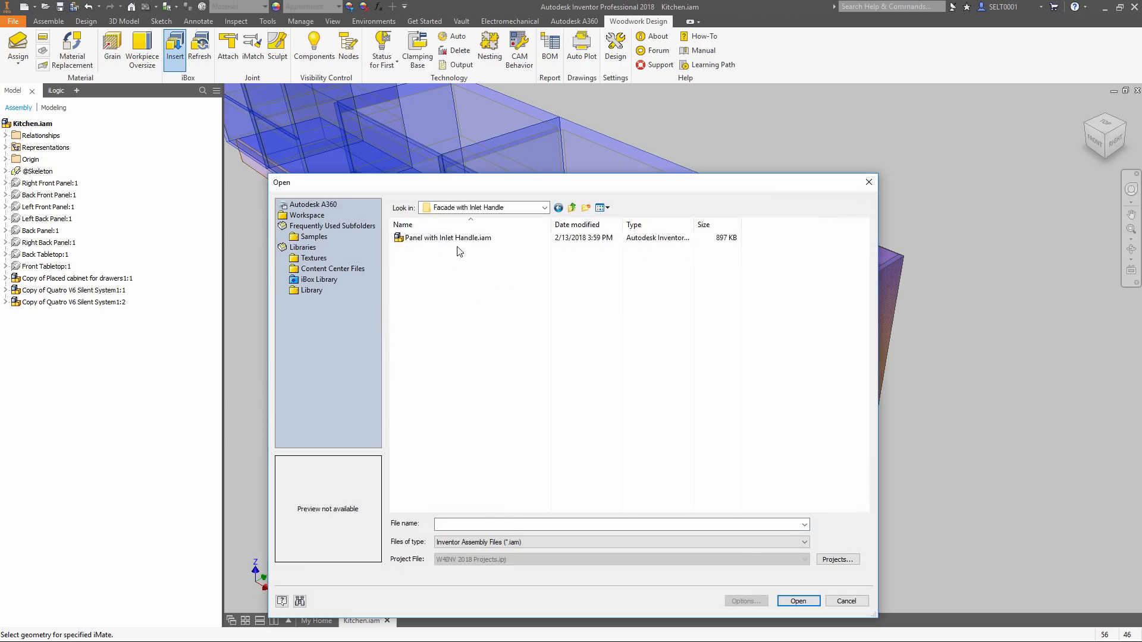
# Step: Attach the Panel with Inlet Handle facade to the drawer cabinet front
pyautogui.click(797, 601)
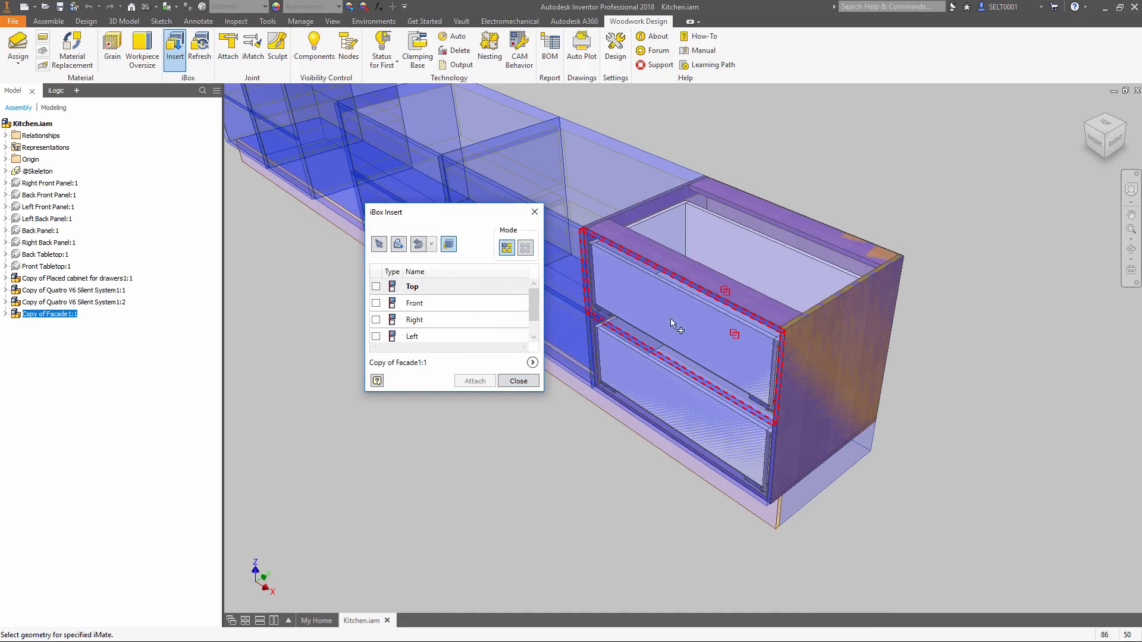
pyautogui.click(376, 303)
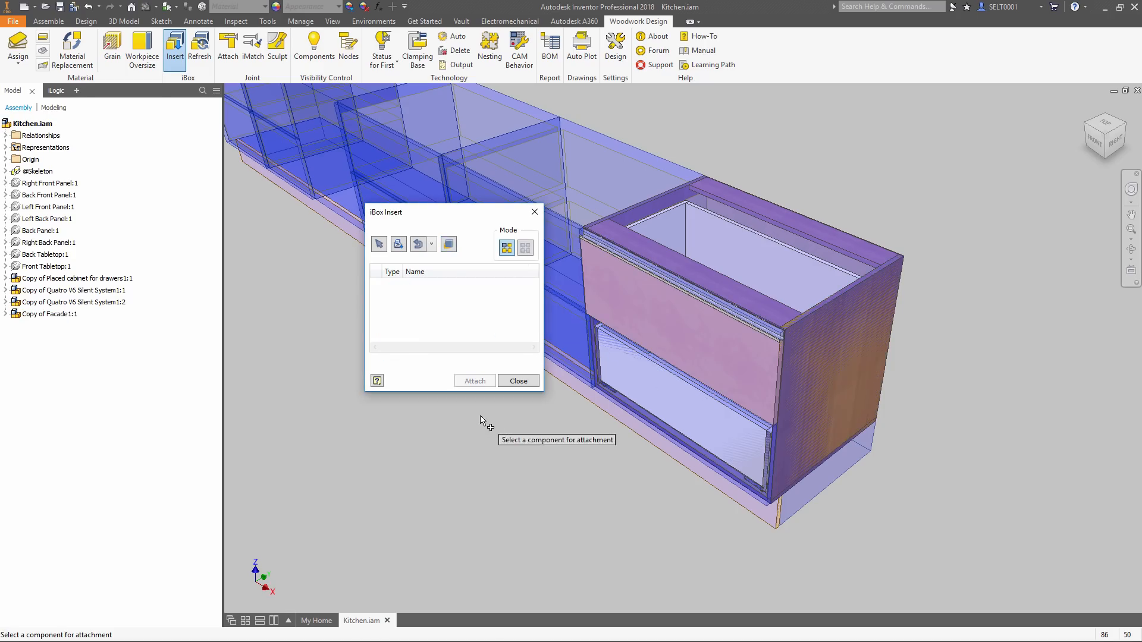
pyautogui.click(518, 381)
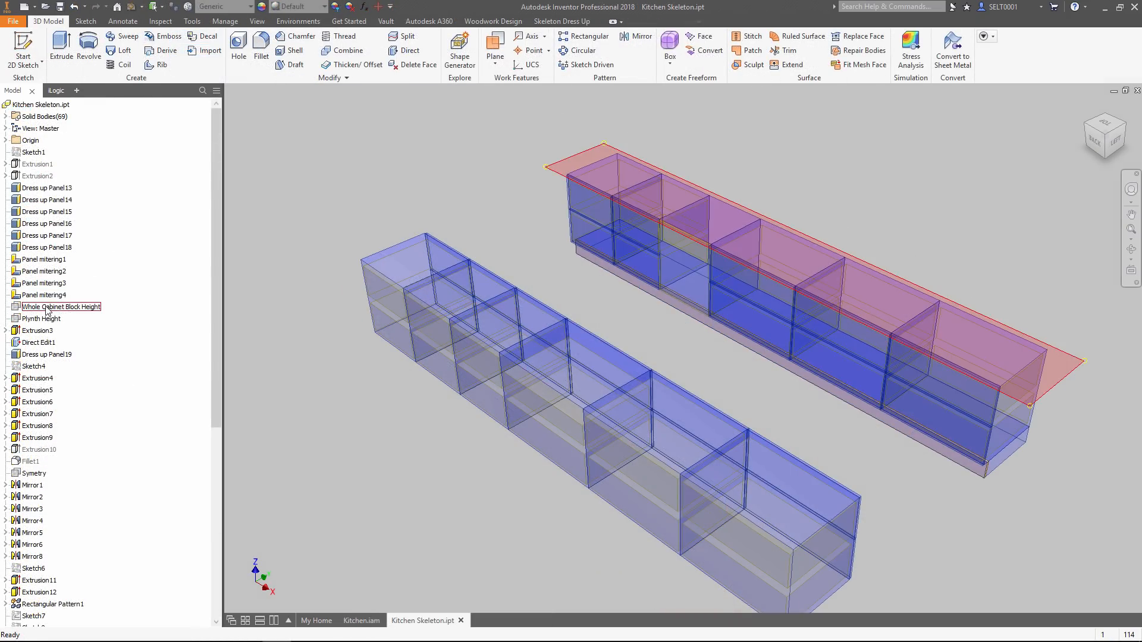
# Step: Change the Whole Cabinet Block Height feature to 800 mm in Kitchen Skeleton
pyautogui.doubleClick(61, 307)
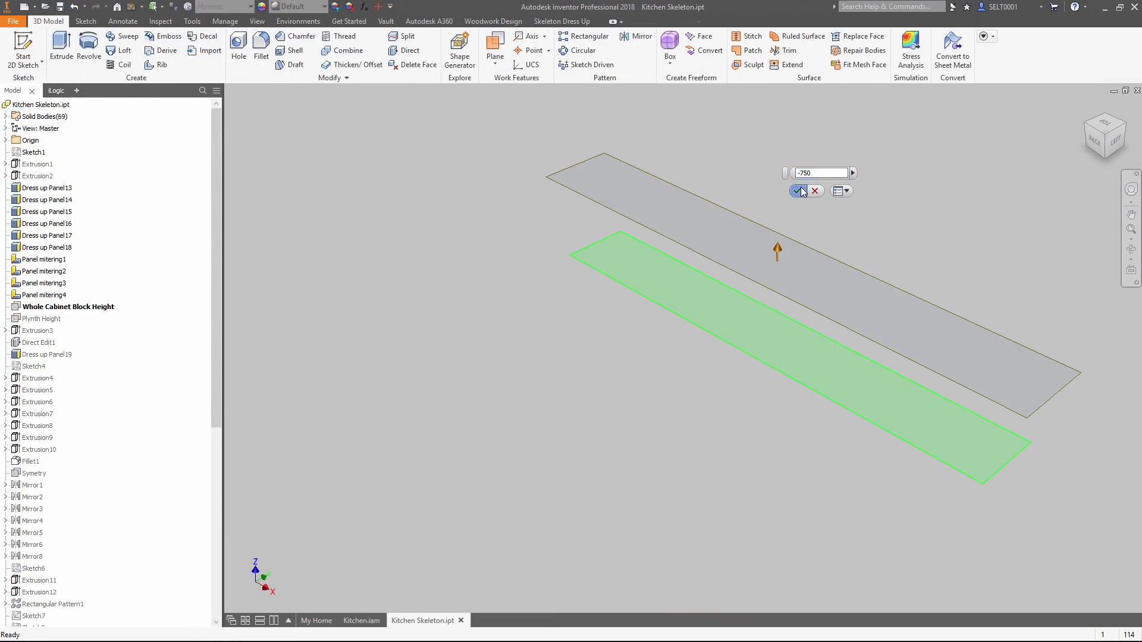
pyautogui.click(799, 191)
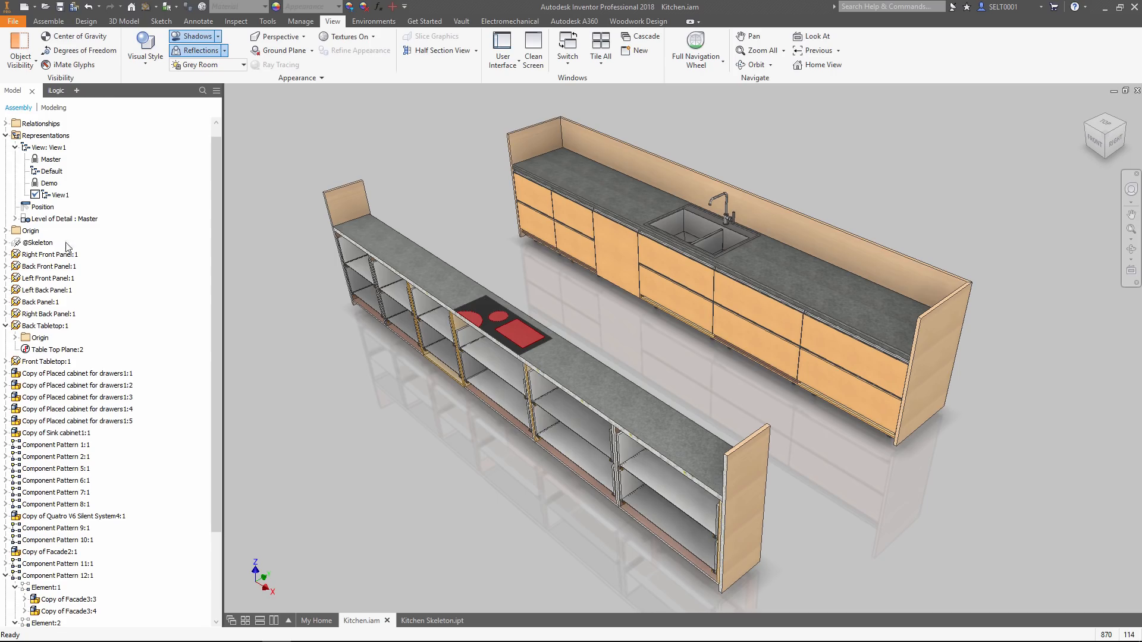
pyautogui.click(425, 620)
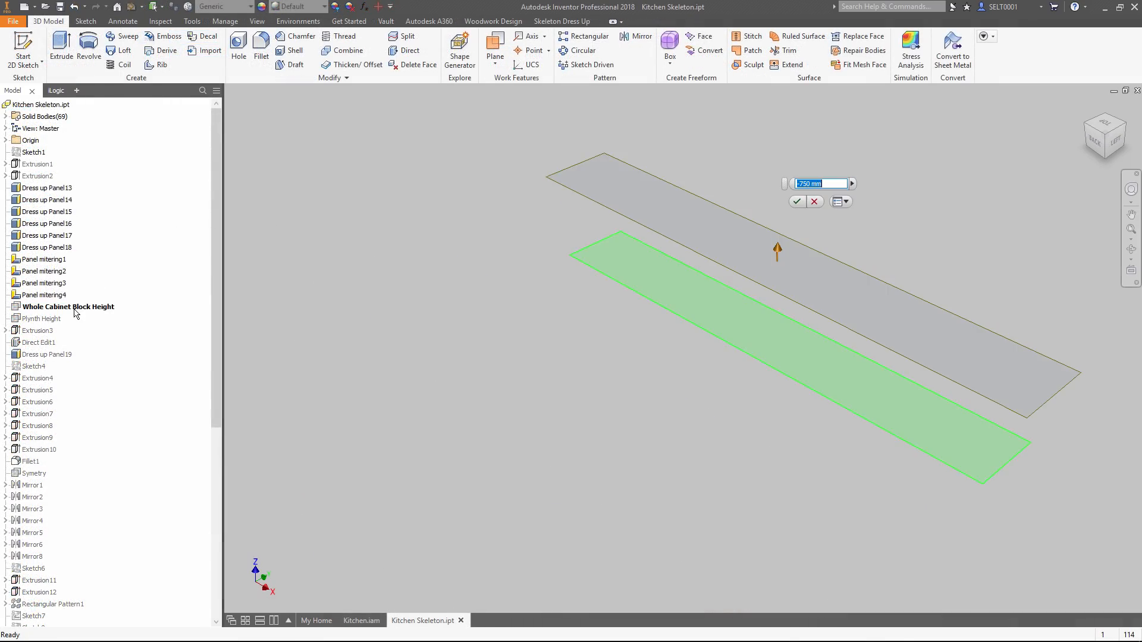
pyautogui.write('-800')
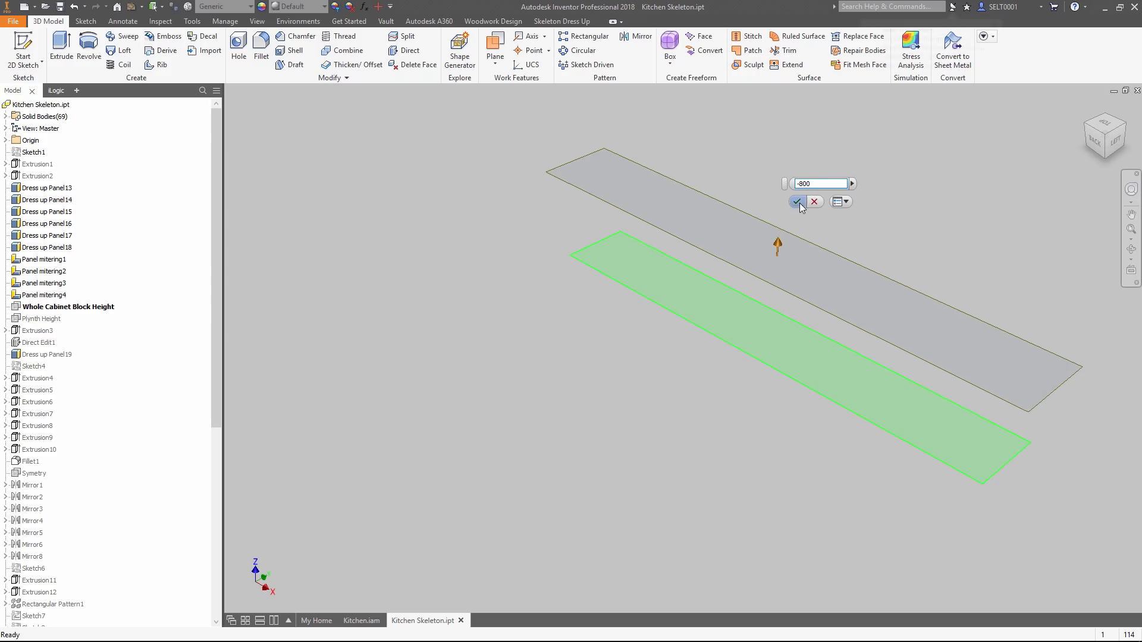
pyautogui.click(360, 620)
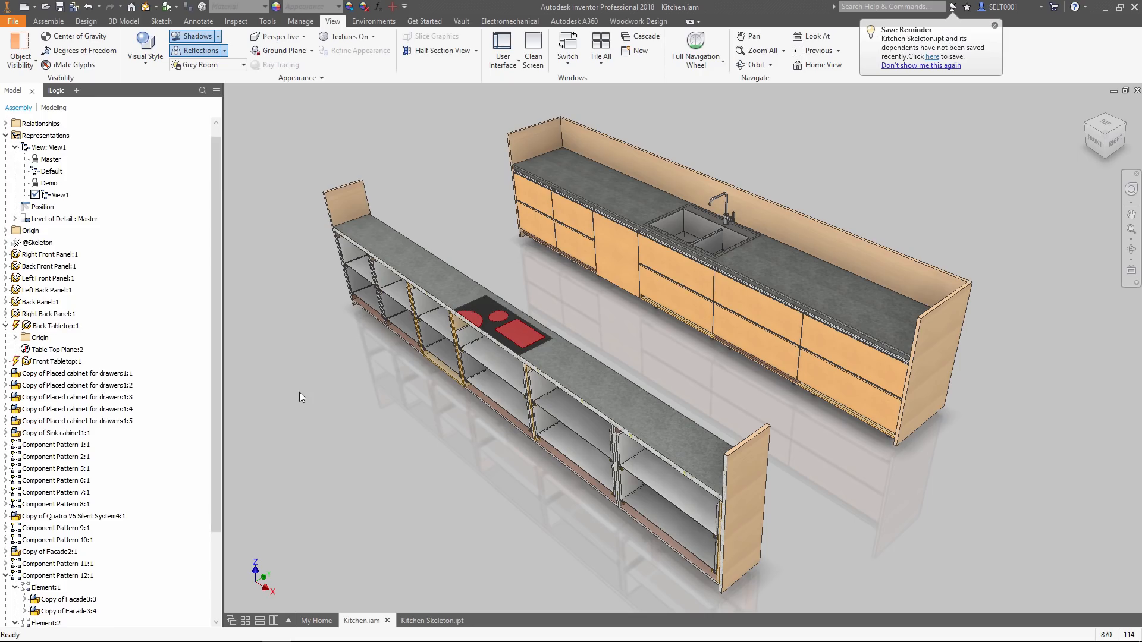
pyautogui.click(637, 21)
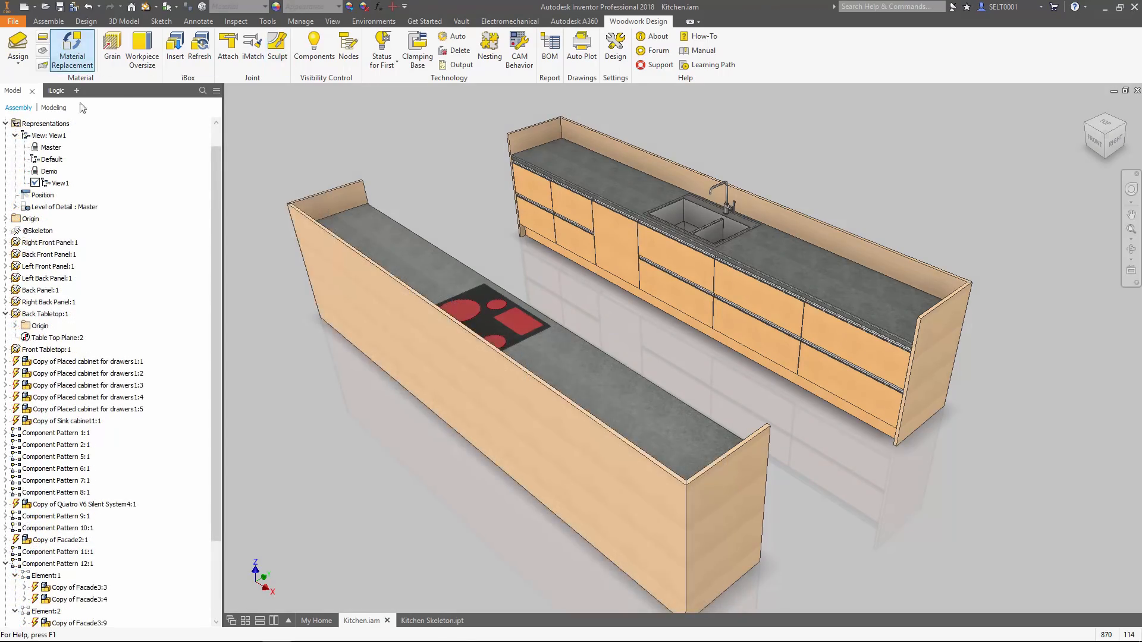
# Step: Replace the Facade 03 and Facade 01 group colours with grey
pyautogui.click(72, 48)
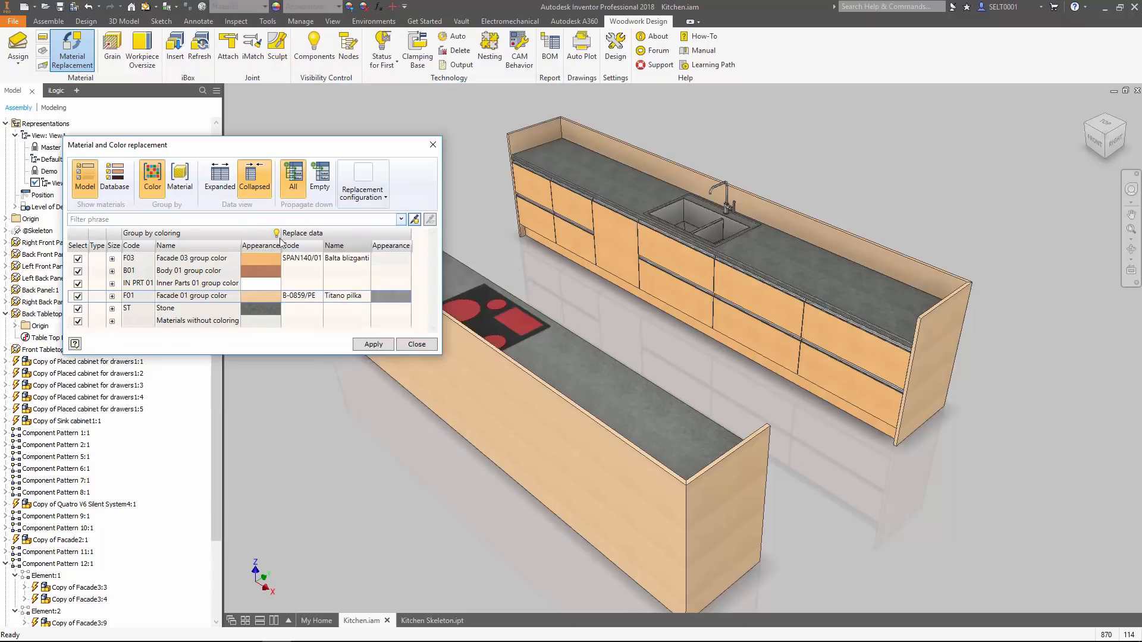
pyautogui.click(373, 343)
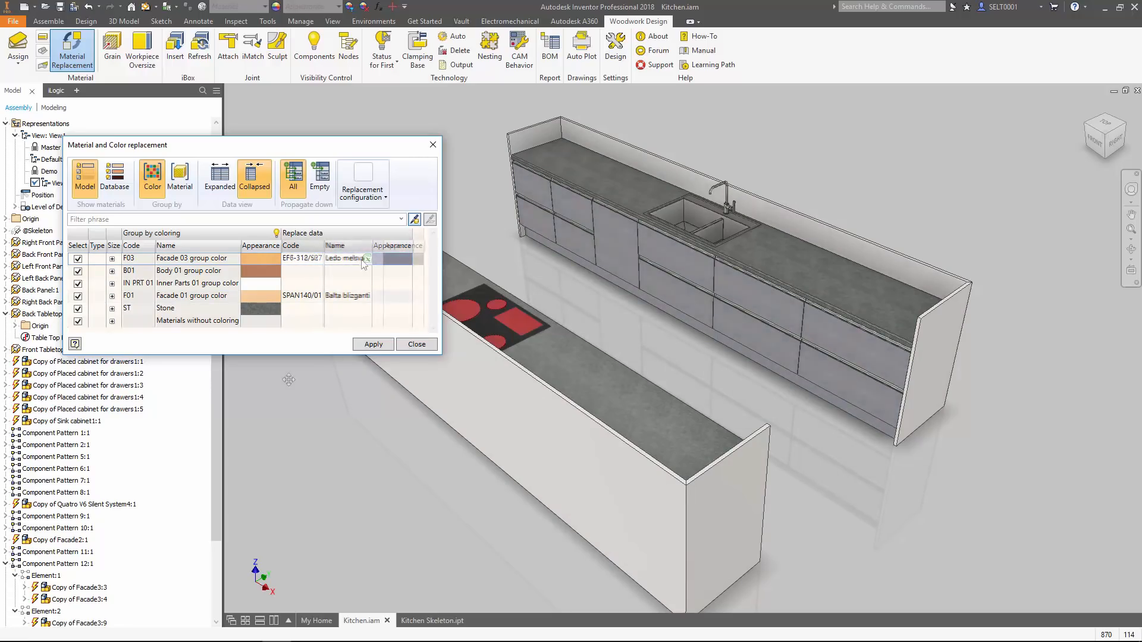
pyautogui.click(373, 344)
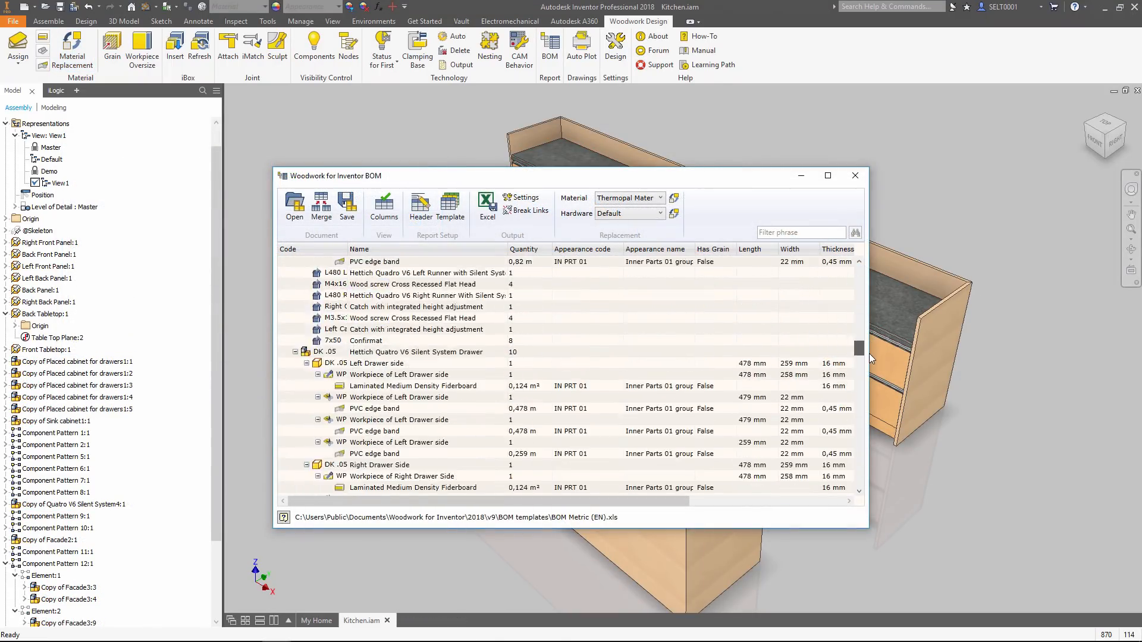
# Step: Collapse the BOM tree and export it using the BOM Metric (EN).xls template
pyautogui.scroll(-3)
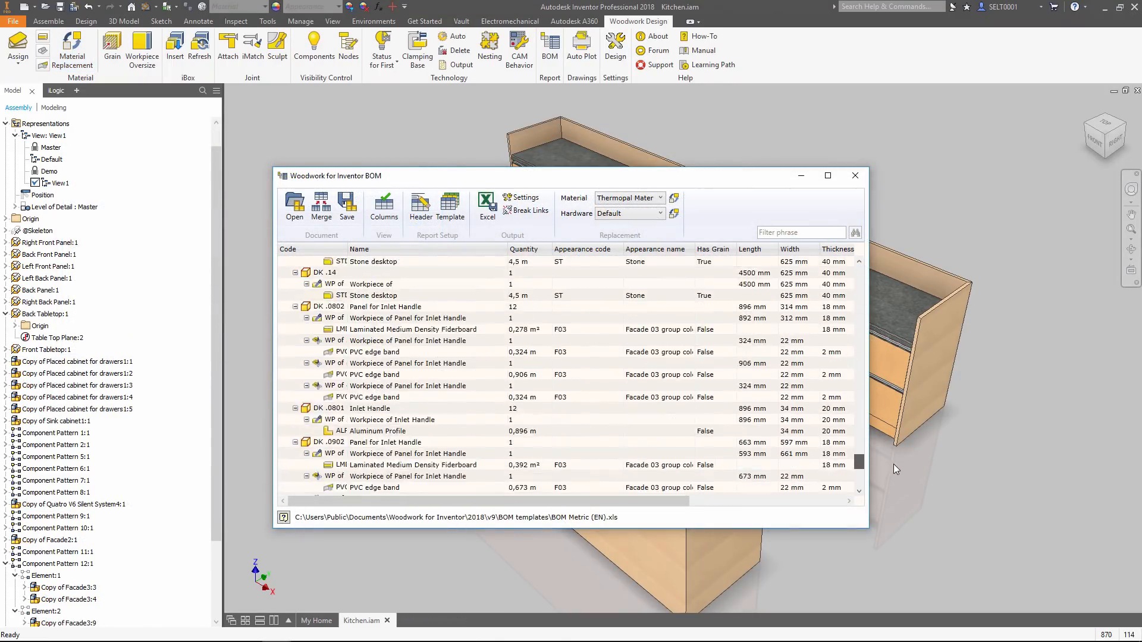
pyautogui.click(450, 207)
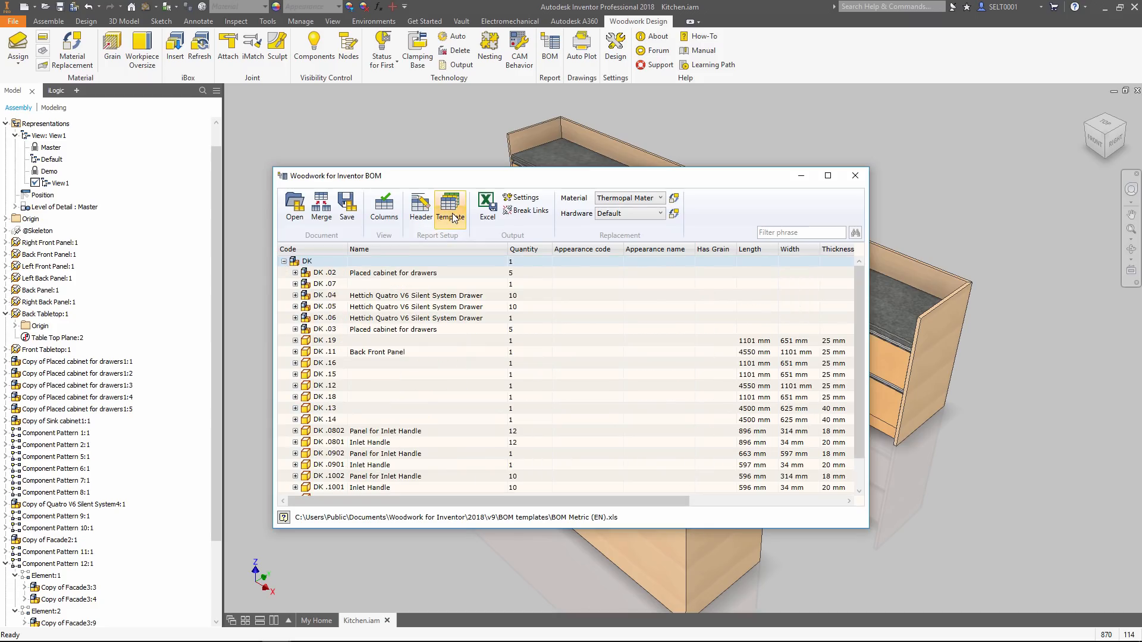
pyautogui.click(451, 207)
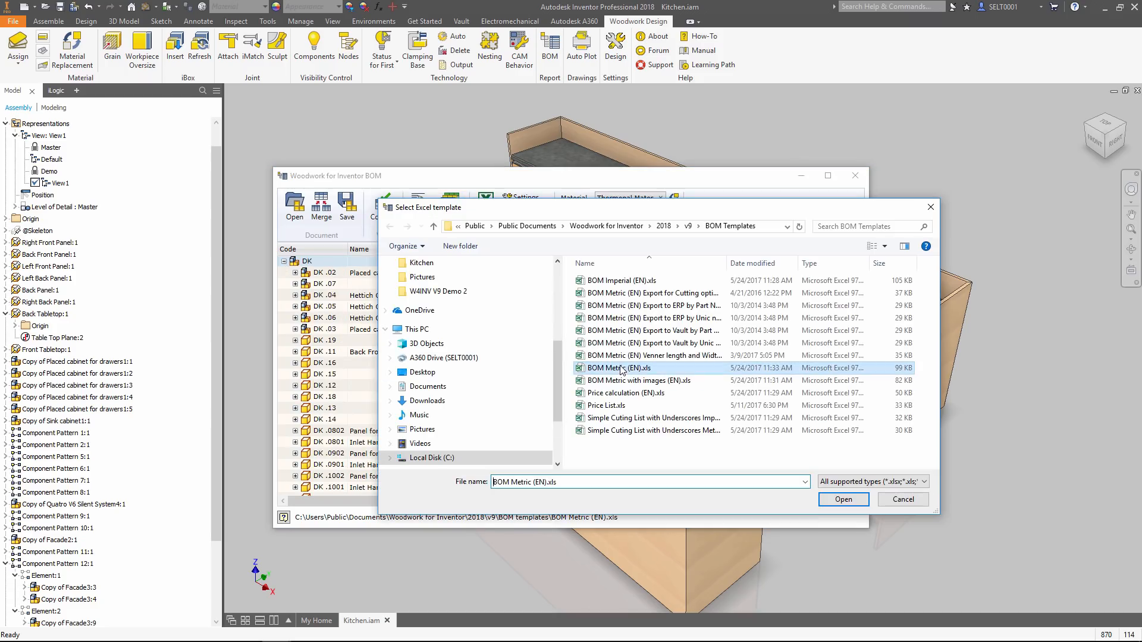
pyautogui.click(842, 500)
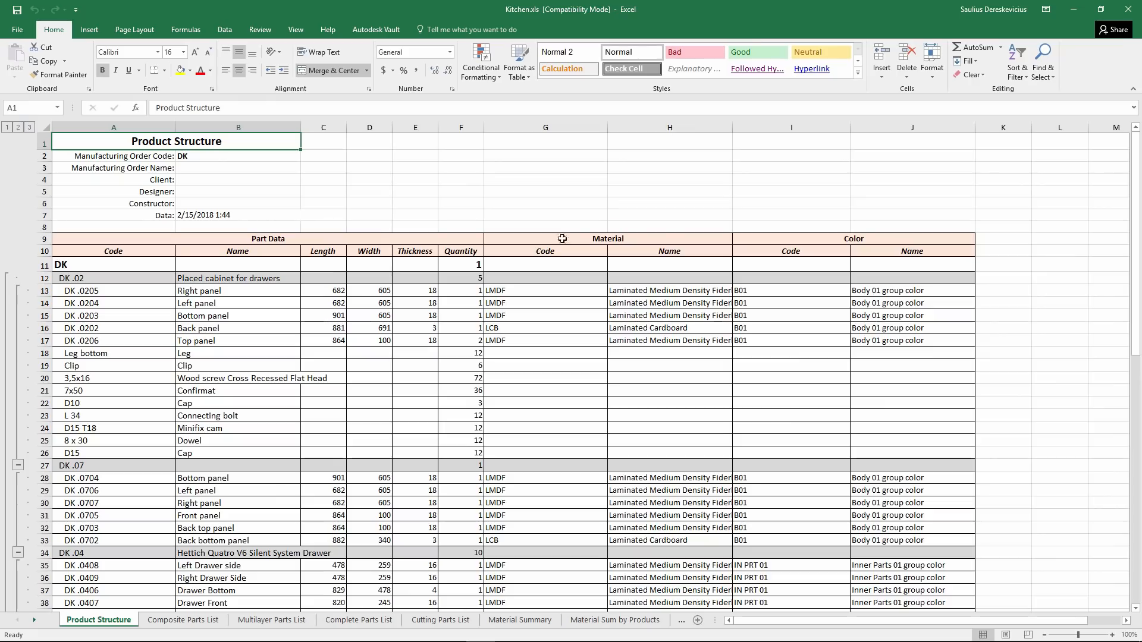
# Step: Review the Complete Parts List with pictures, Cutting Parts List and Material Summary sheets in Excel
pyautogui.click(357, 619)
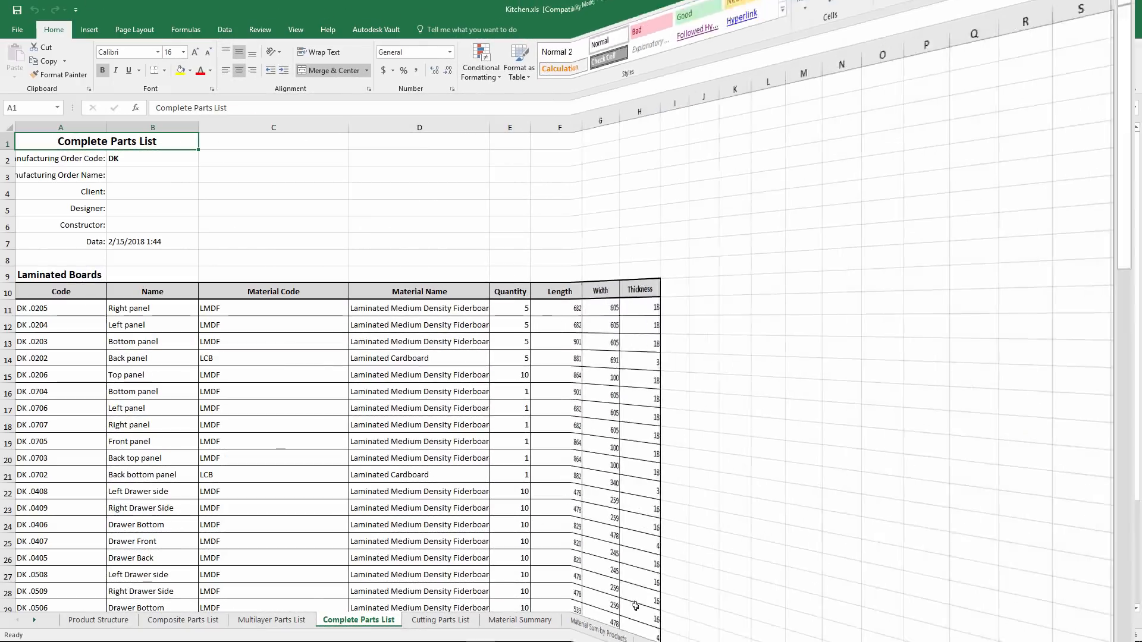
pyautogui.click(519, 620)
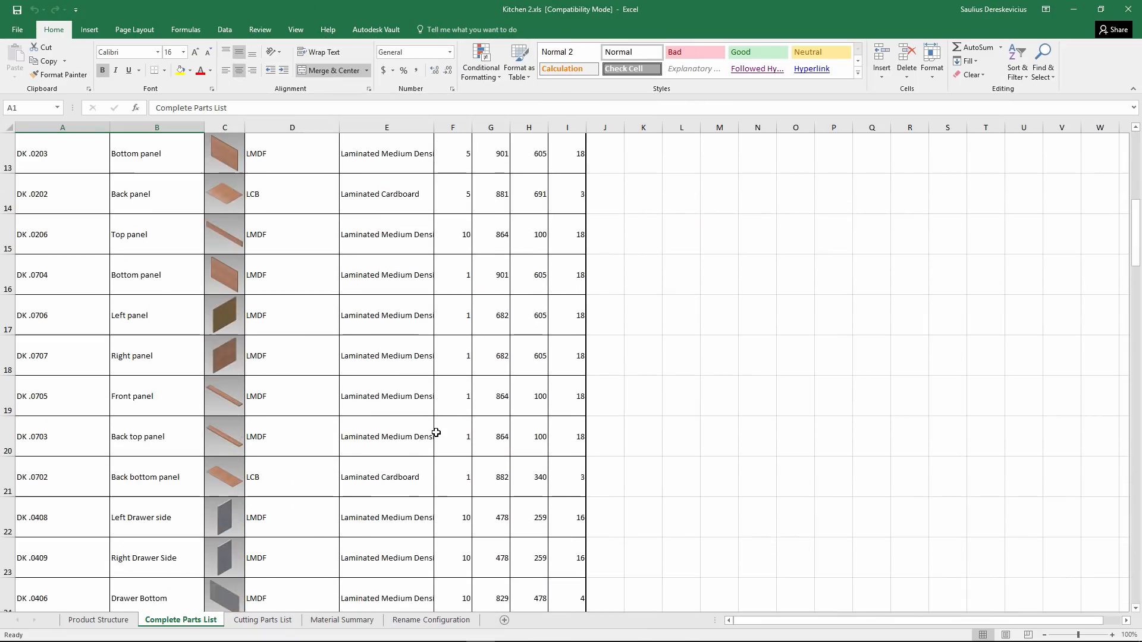
pyautogui.scroll(-3)
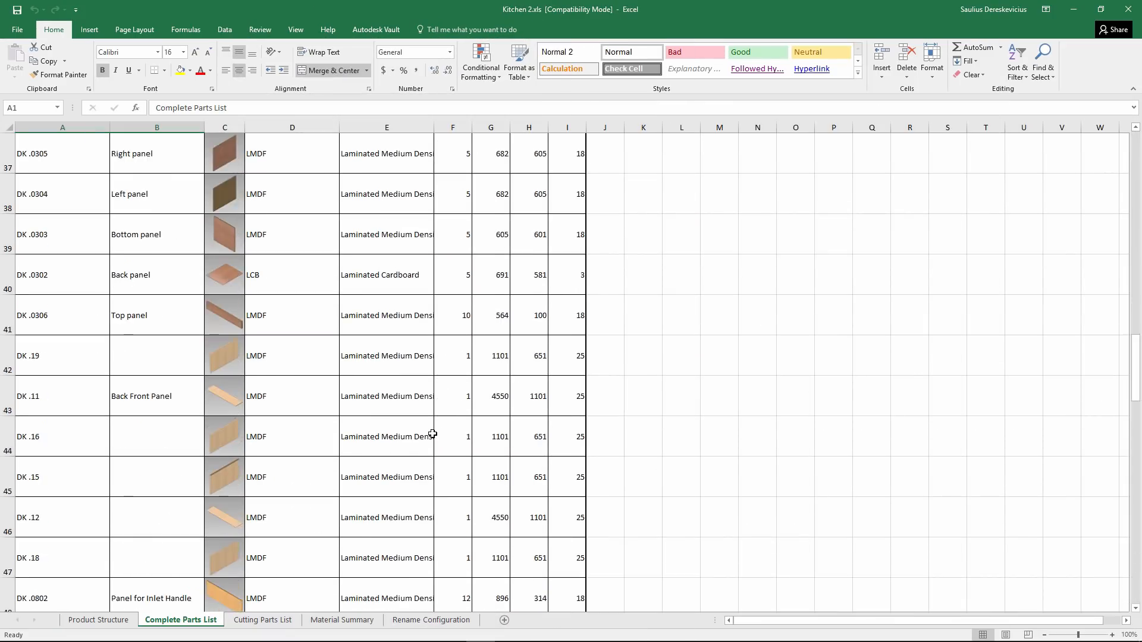
pyautogui.scroll(-3)
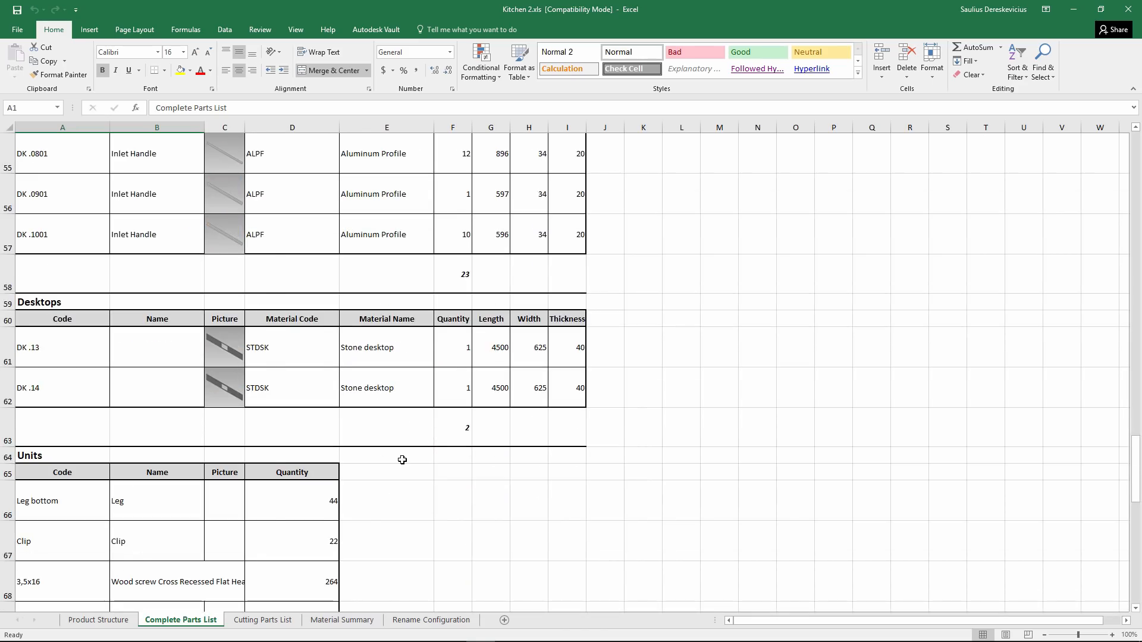
pyautogui.click(262, 619)
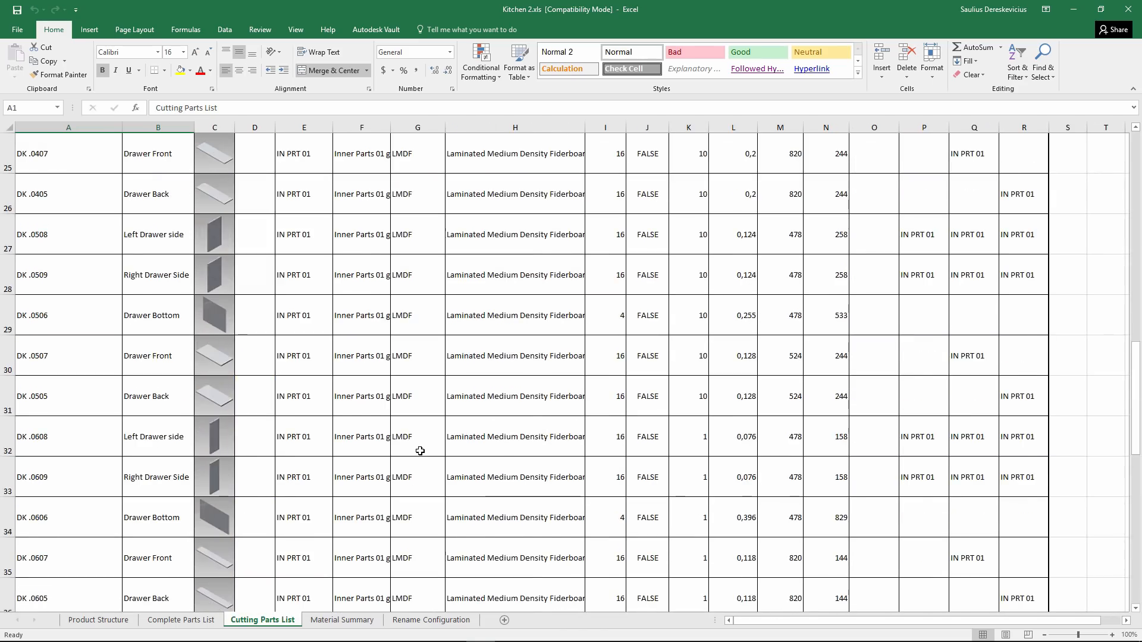
pyautogui.click(341, 619)
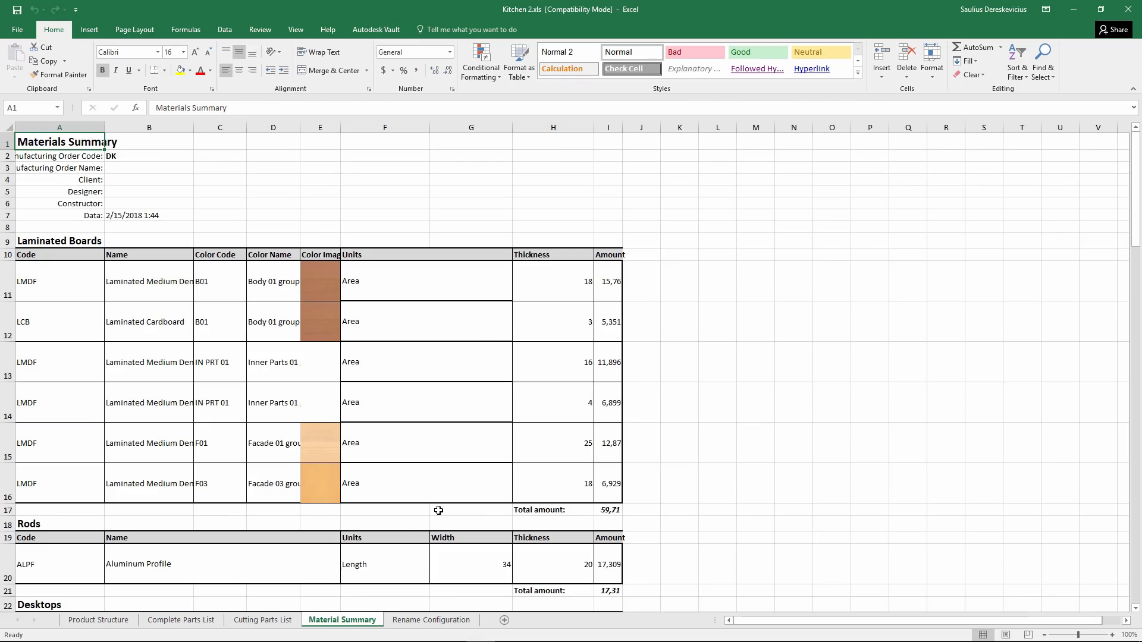
pyautogui.click(431, 619)
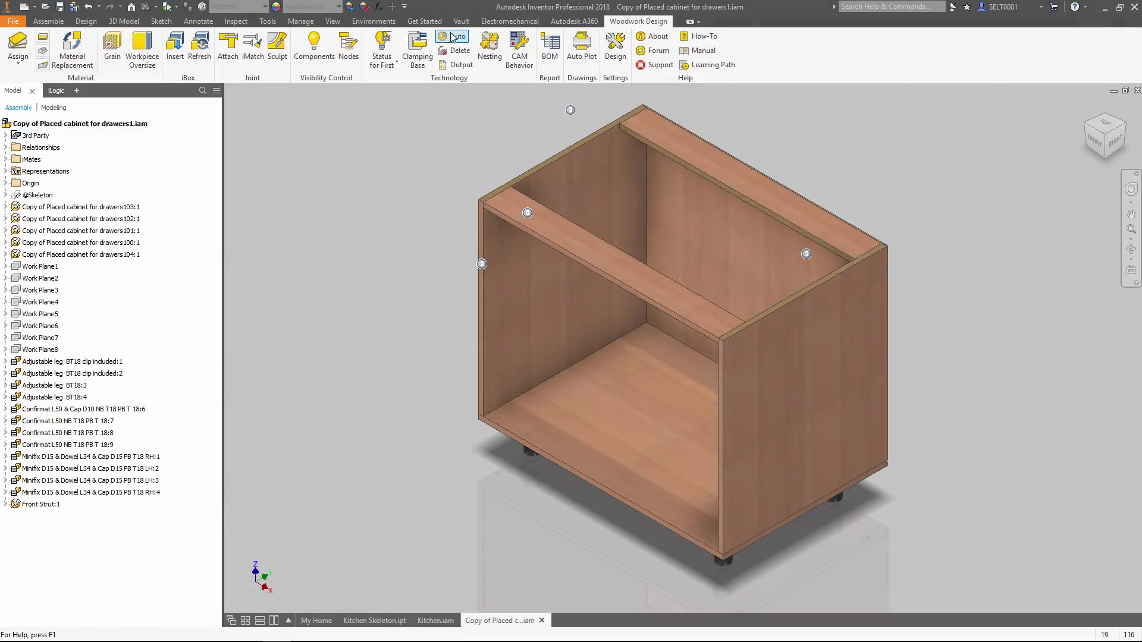
# Step: Auto-create the drawer cabinet machining, inspect a side panel in Woodwork CAM, and output CNC files
pyautogui.click(458, 36)
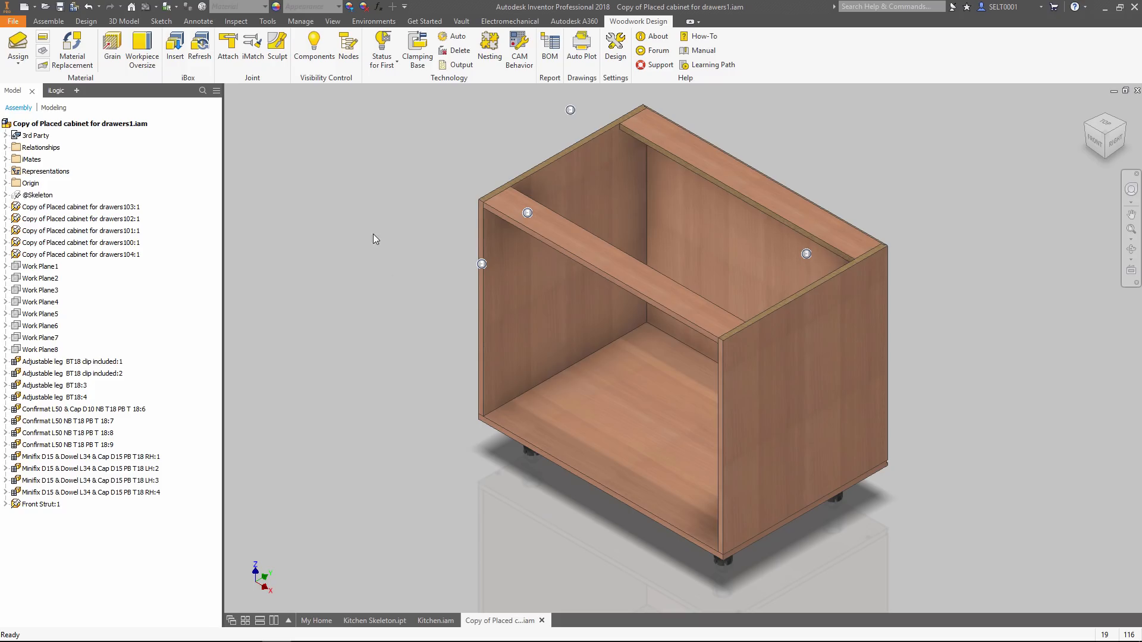
pyautogui.click(380, 46)
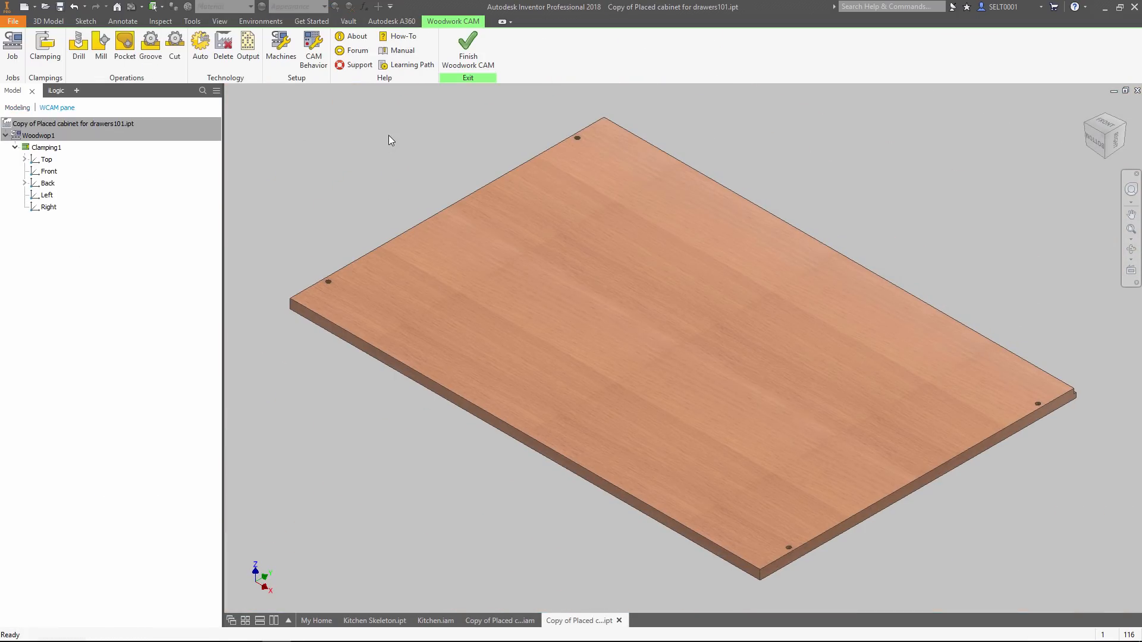
pyautogui.click(49, 182)
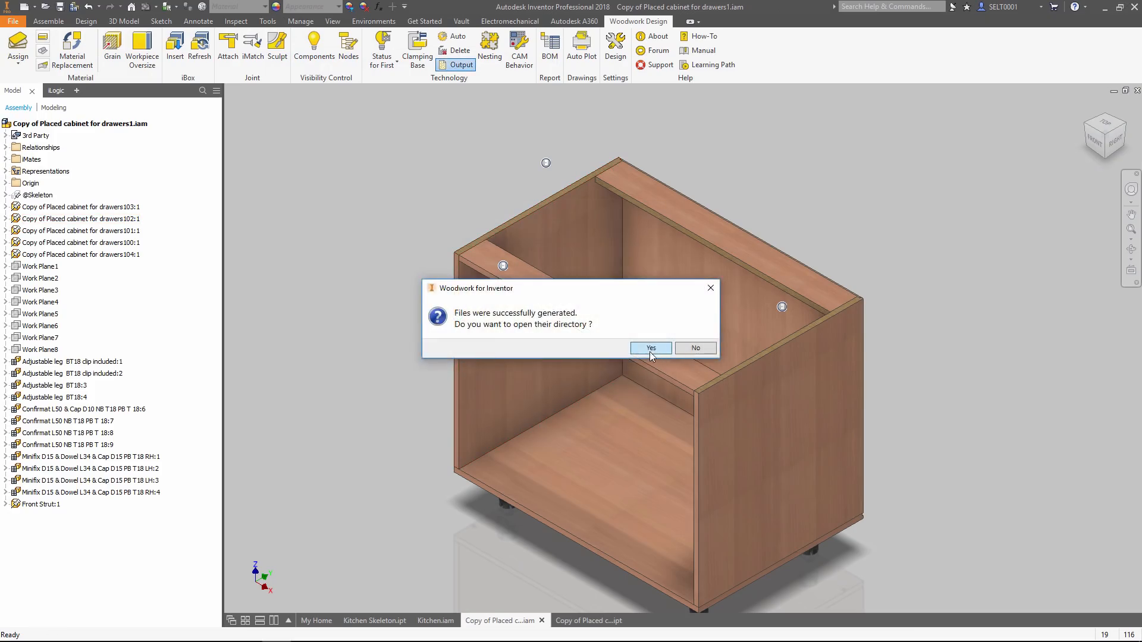
# Step: Auto Plot the kitchen using the 'Each Component to separate Sheet & Hole Tables V8' template
pyautogui.click(649, 348)
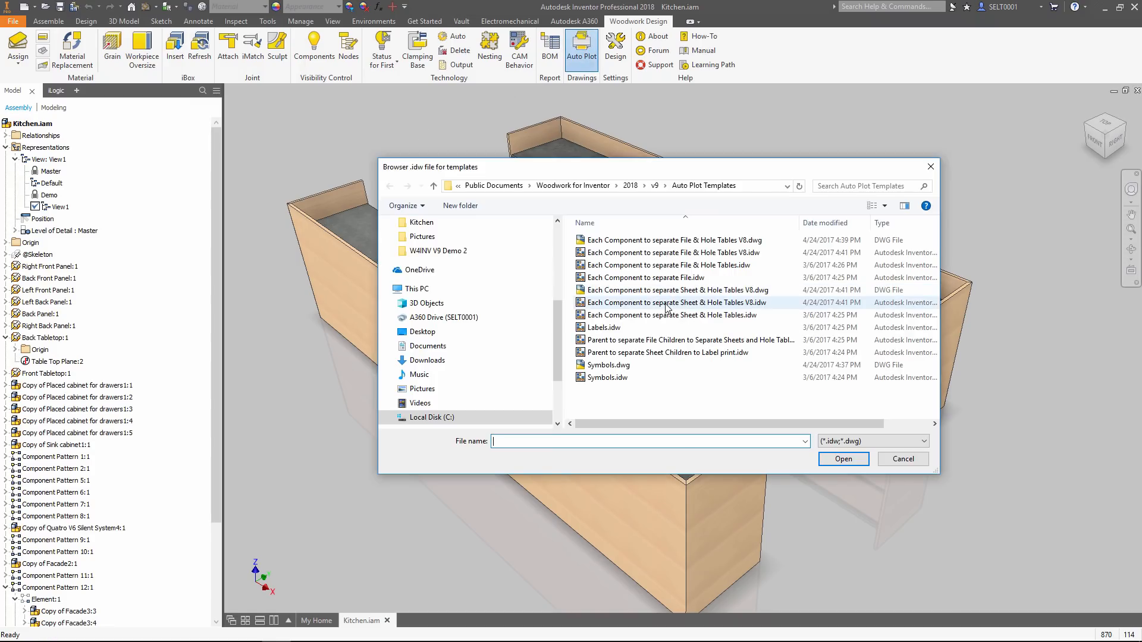
pyautogui.click(675, 302)
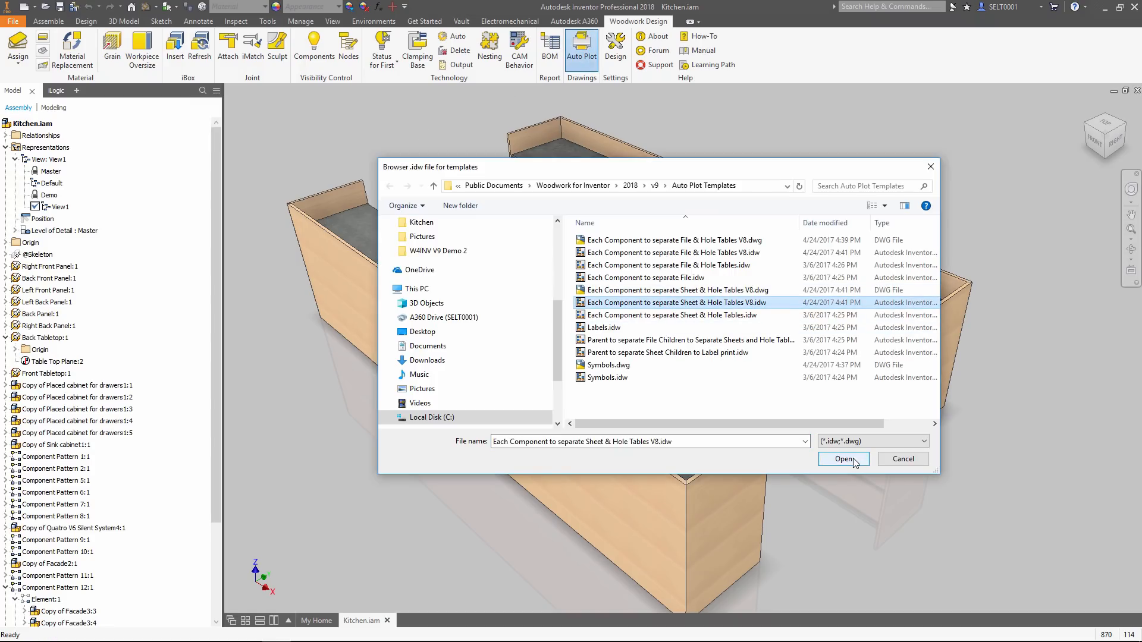
pyautogui.click(843, 458)
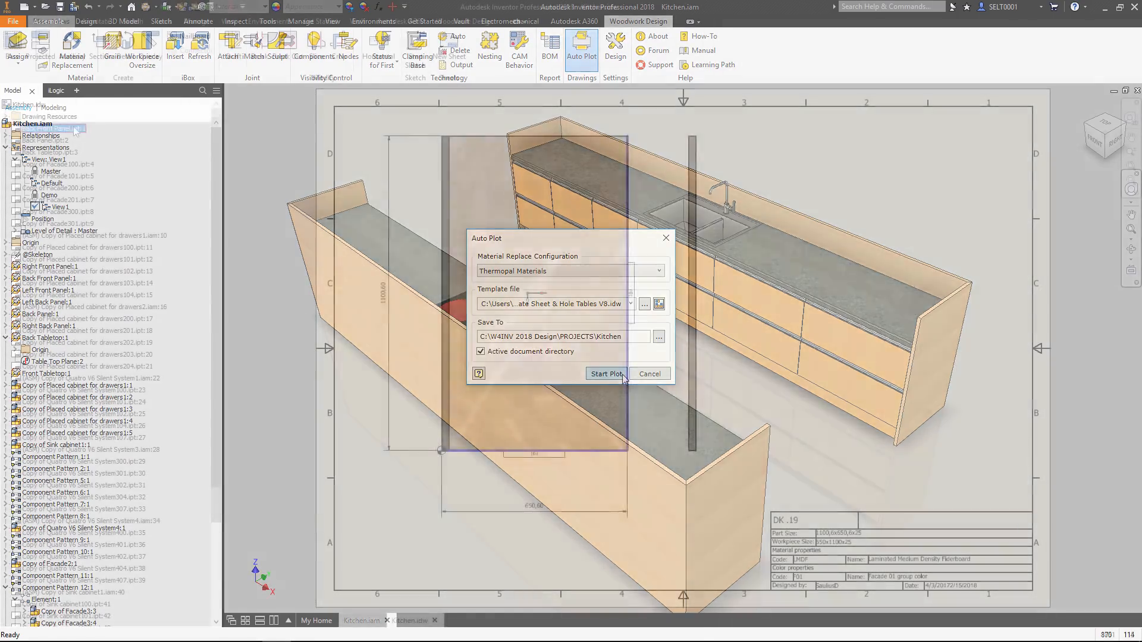
pyautogui.click(606, 373)
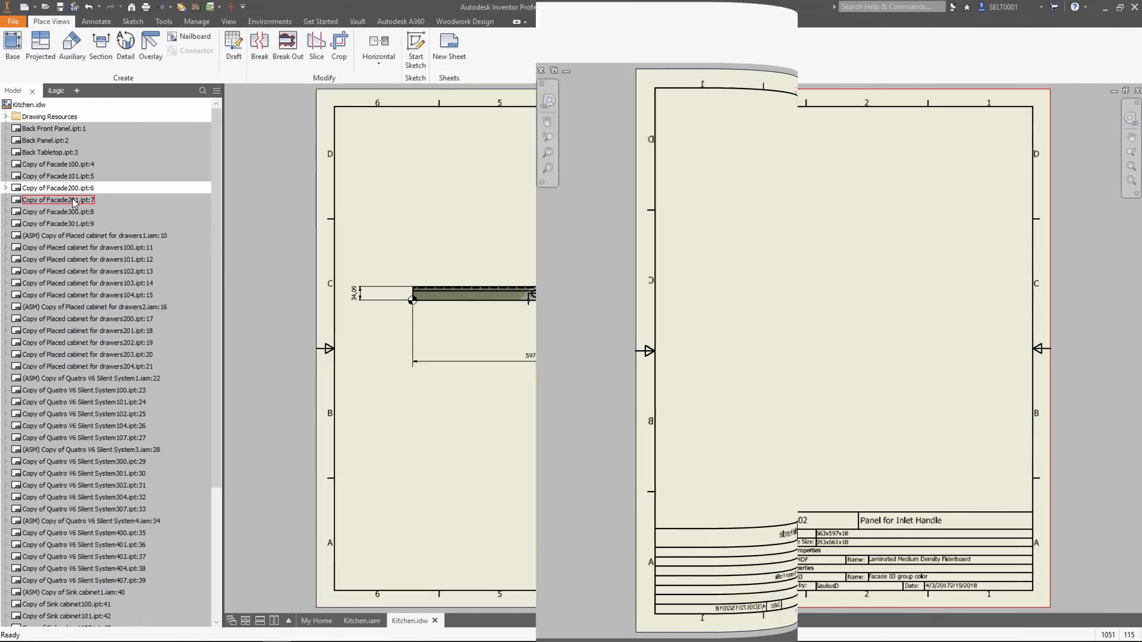
# Step: Browse two component sheets in Kitchen.idw, then go back to Kitchen.iam
pyautogui.click(56, 211)
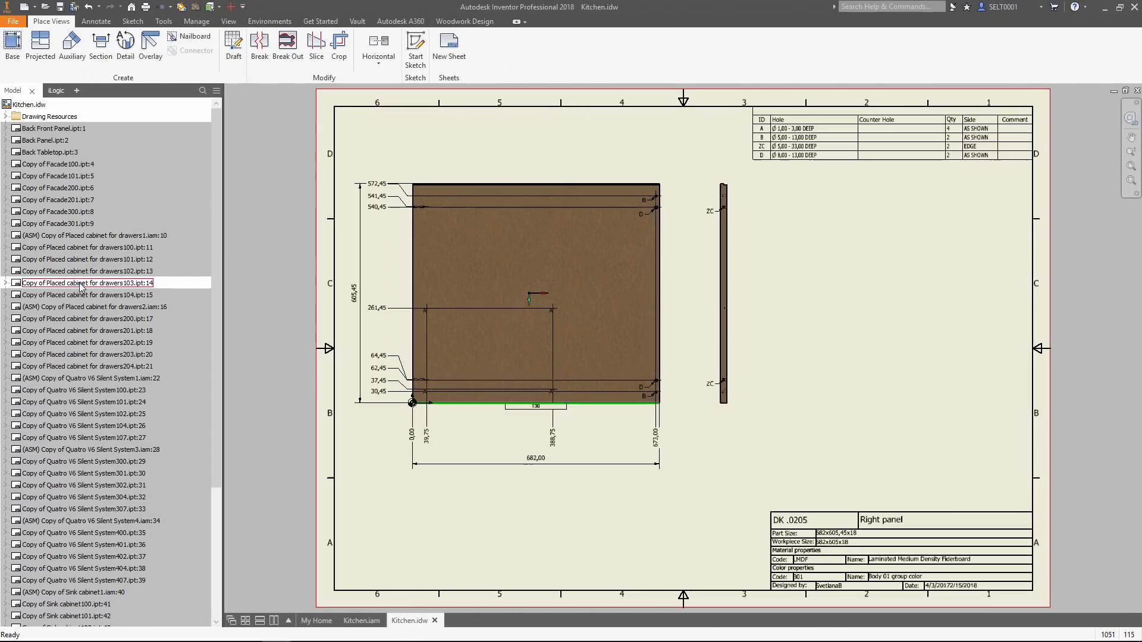
pyautogui.click(87, 295)
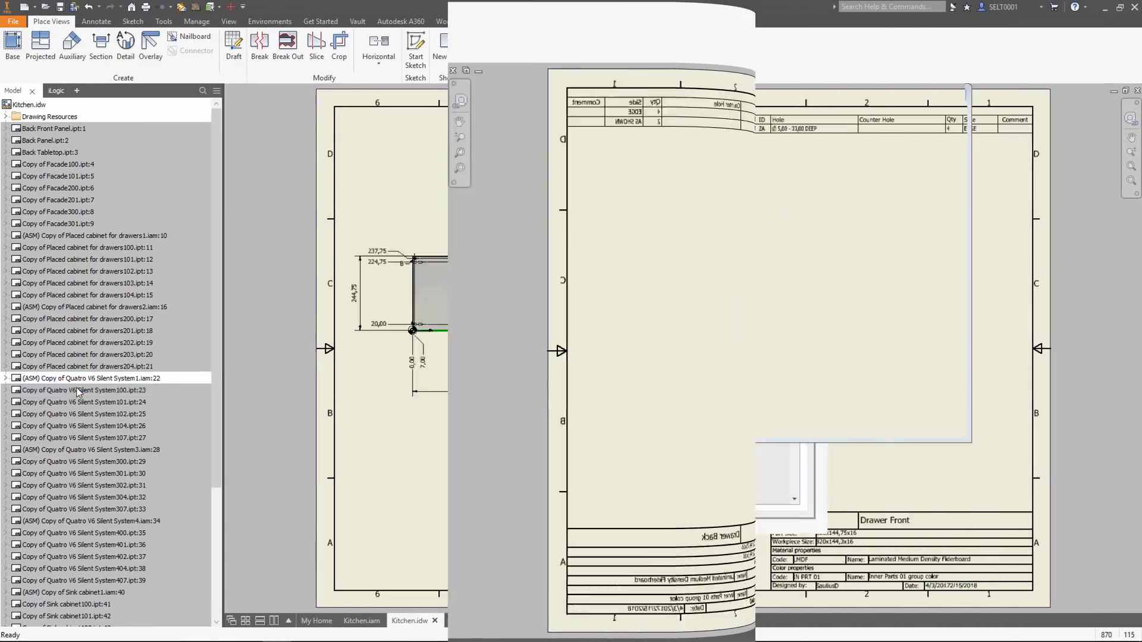
pyautogui.click(362, 620)
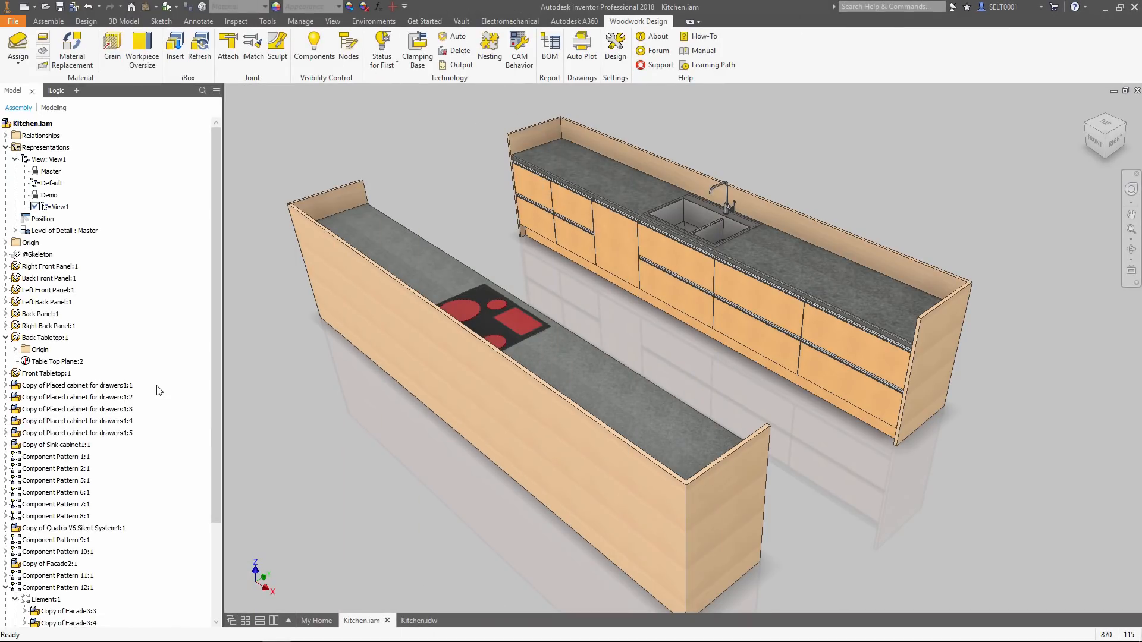